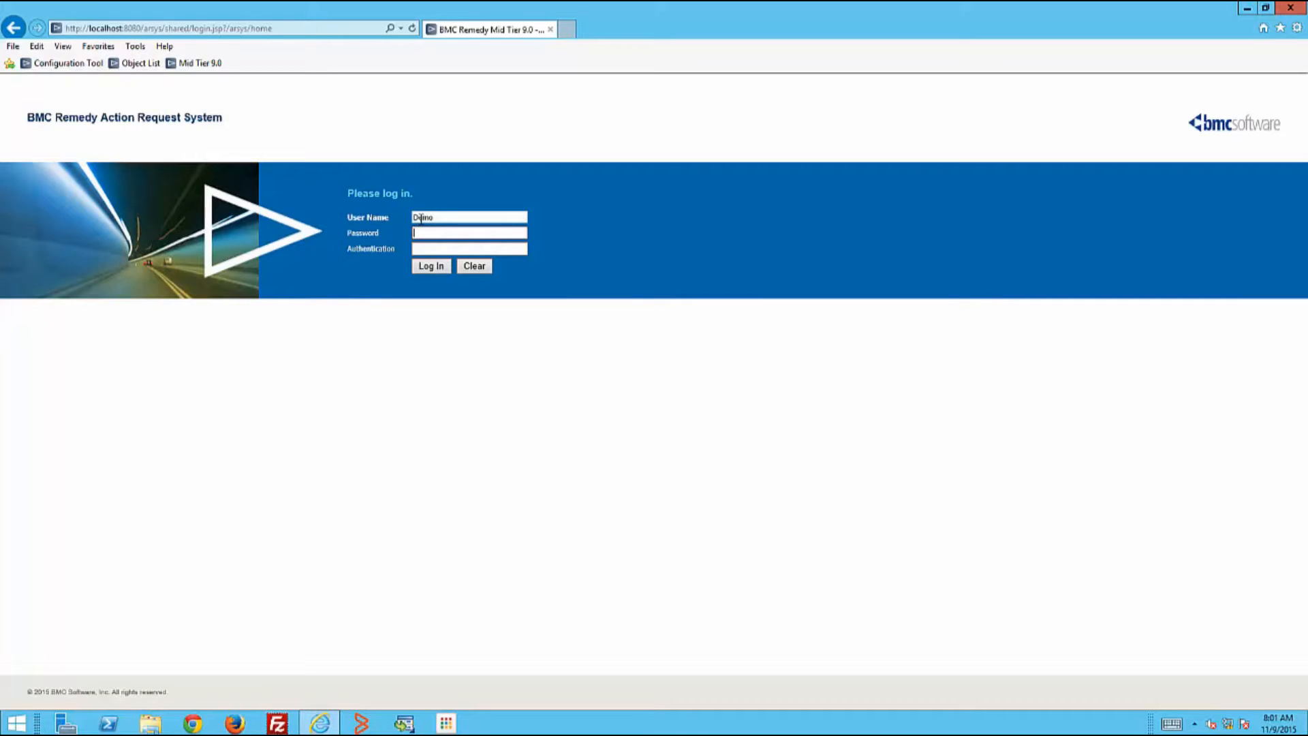
Log in to the Action Request System as Demo to reach the IT Home Overview Console
text(password)
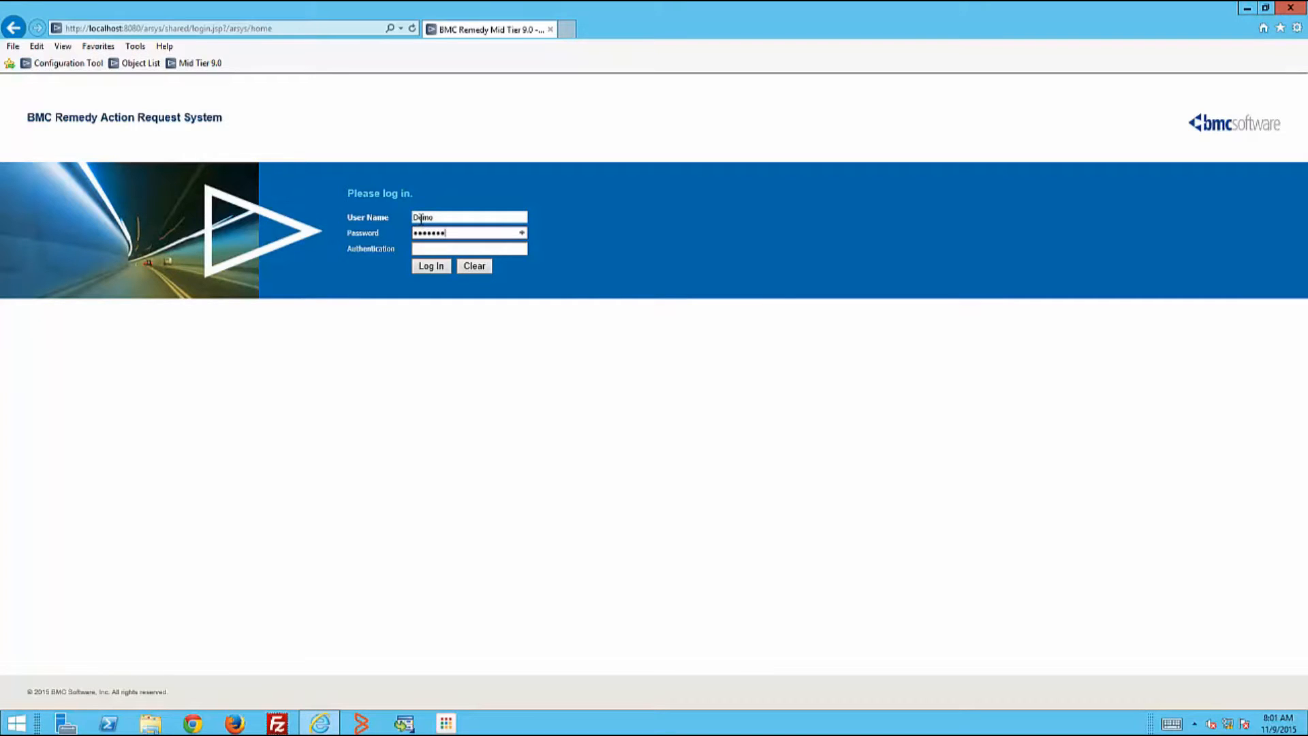
click(430, 265)
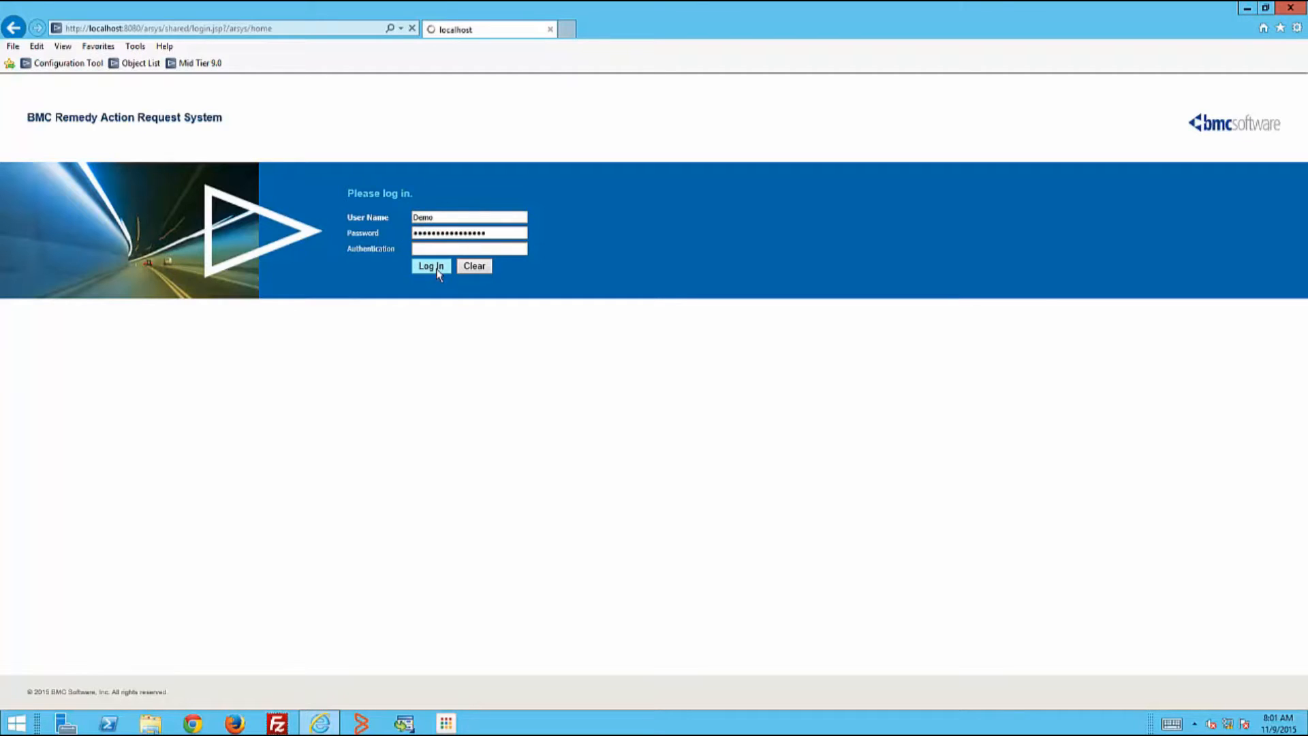
click(431, 265)
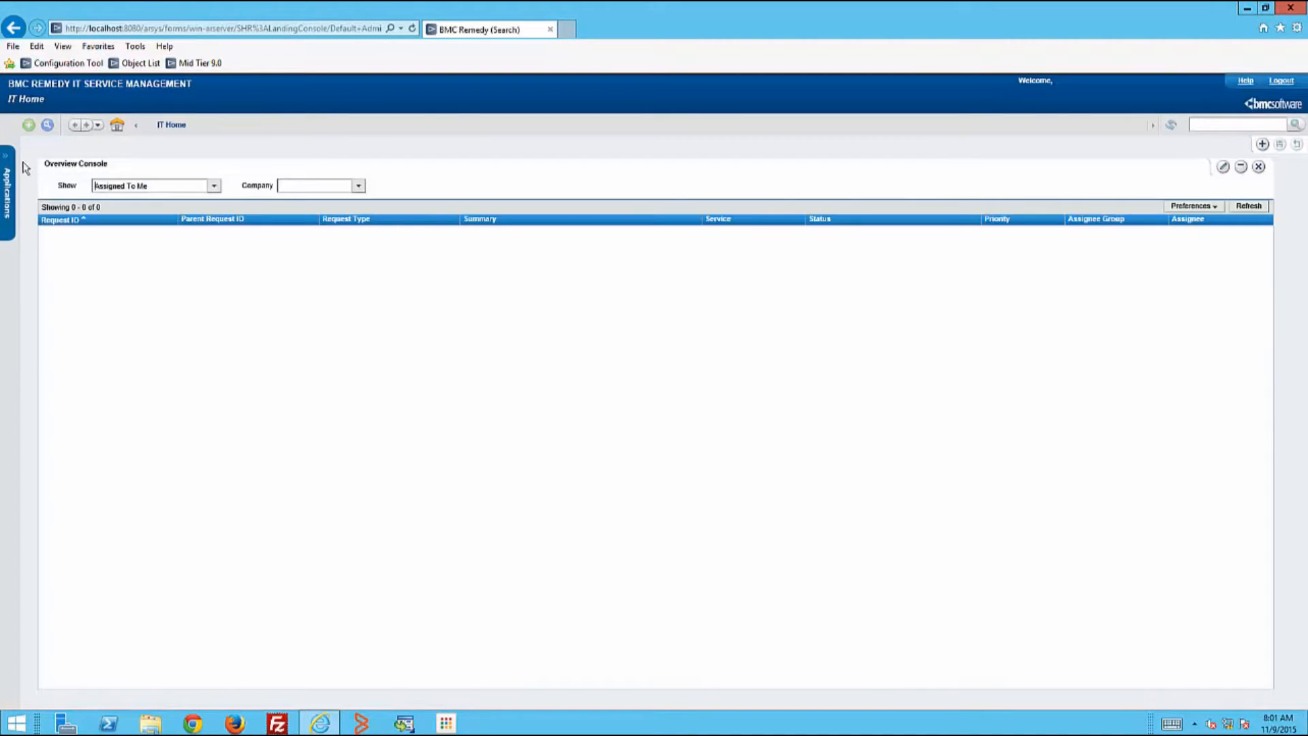
Open the AR System Administration Console from the Applications panel
click(8, 192)
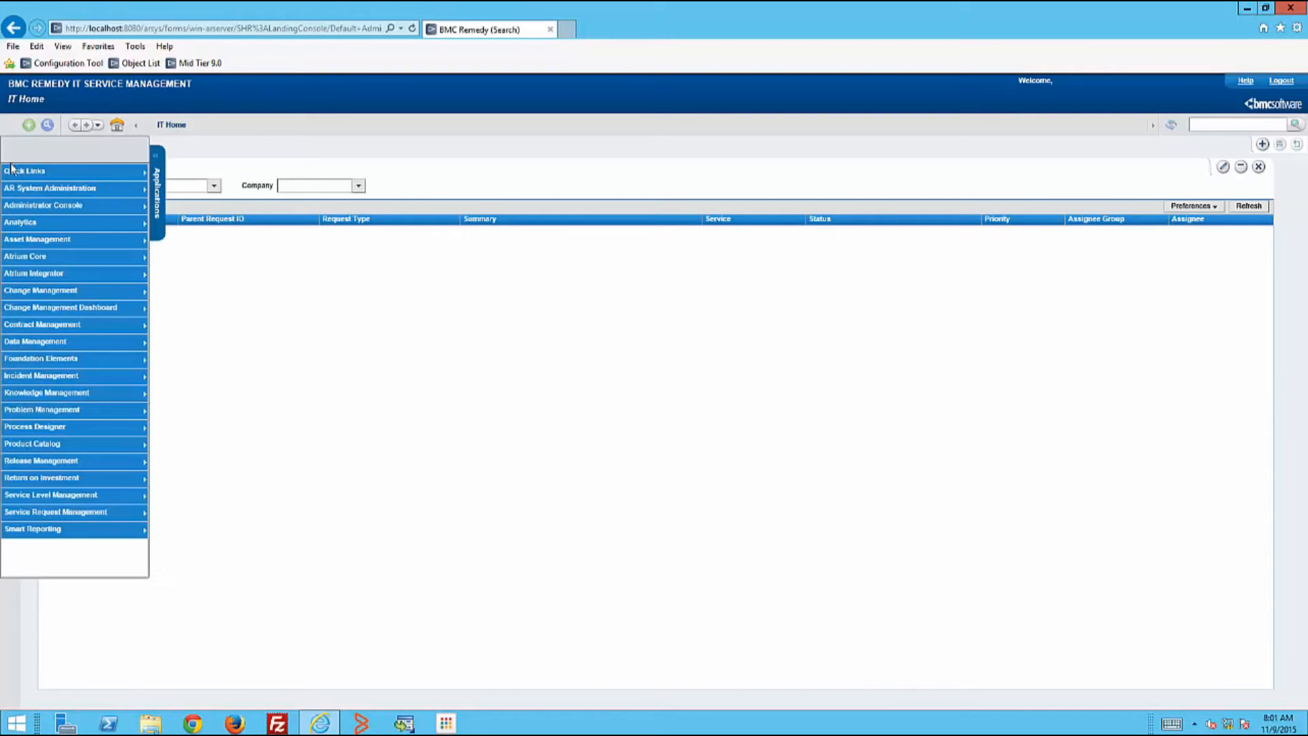
mouse_move(71, 205)
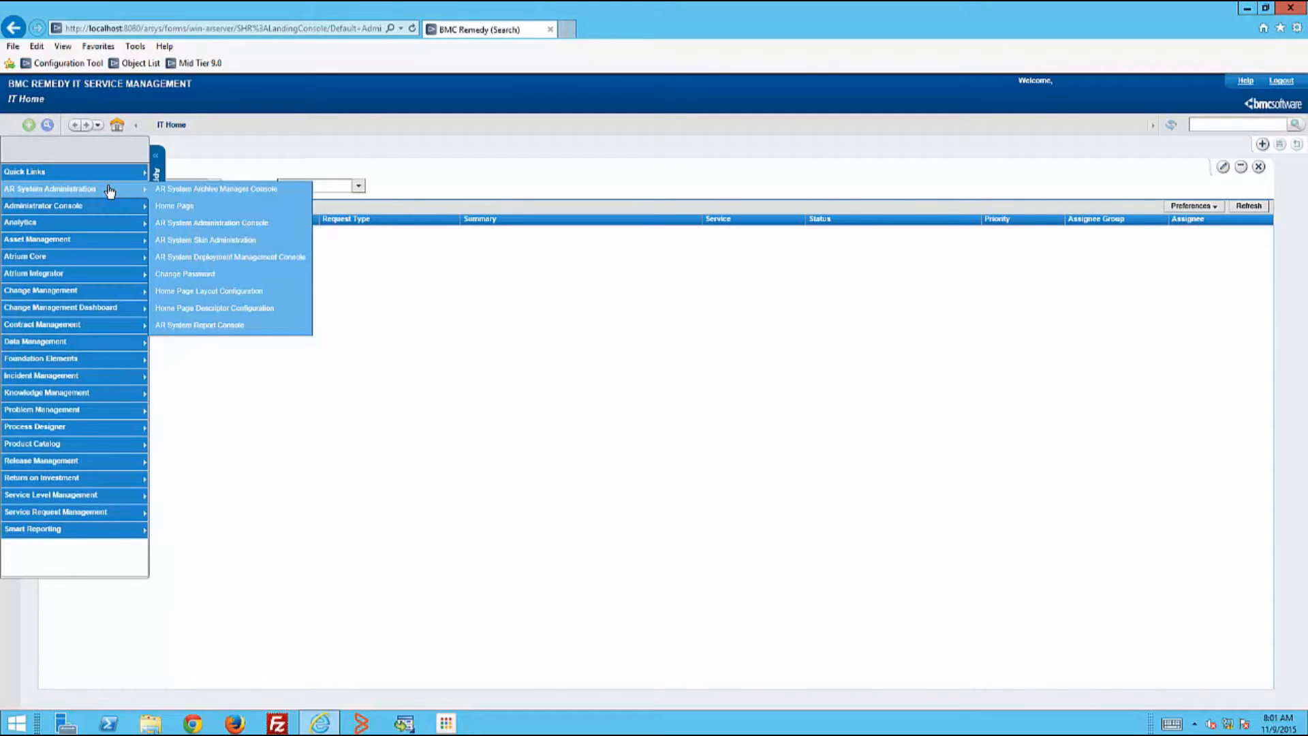
mouse_move(175, 205)
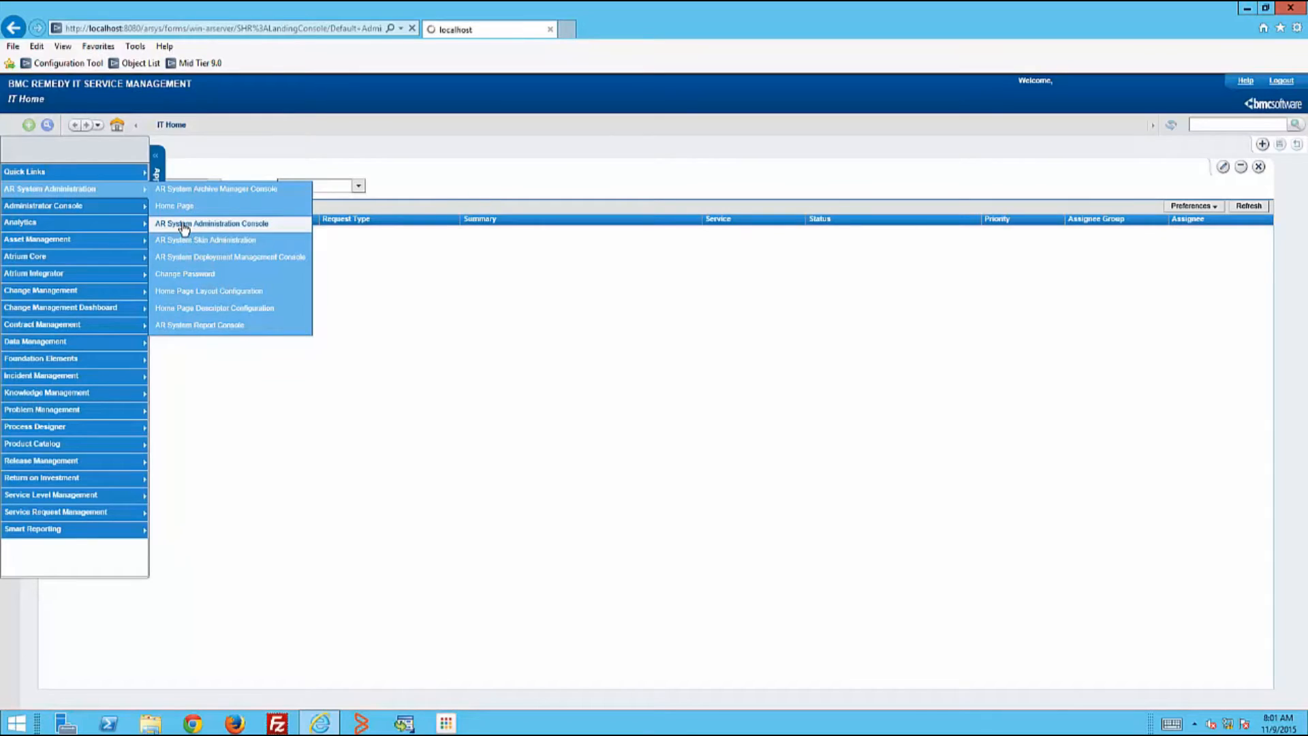
click(212, 223)
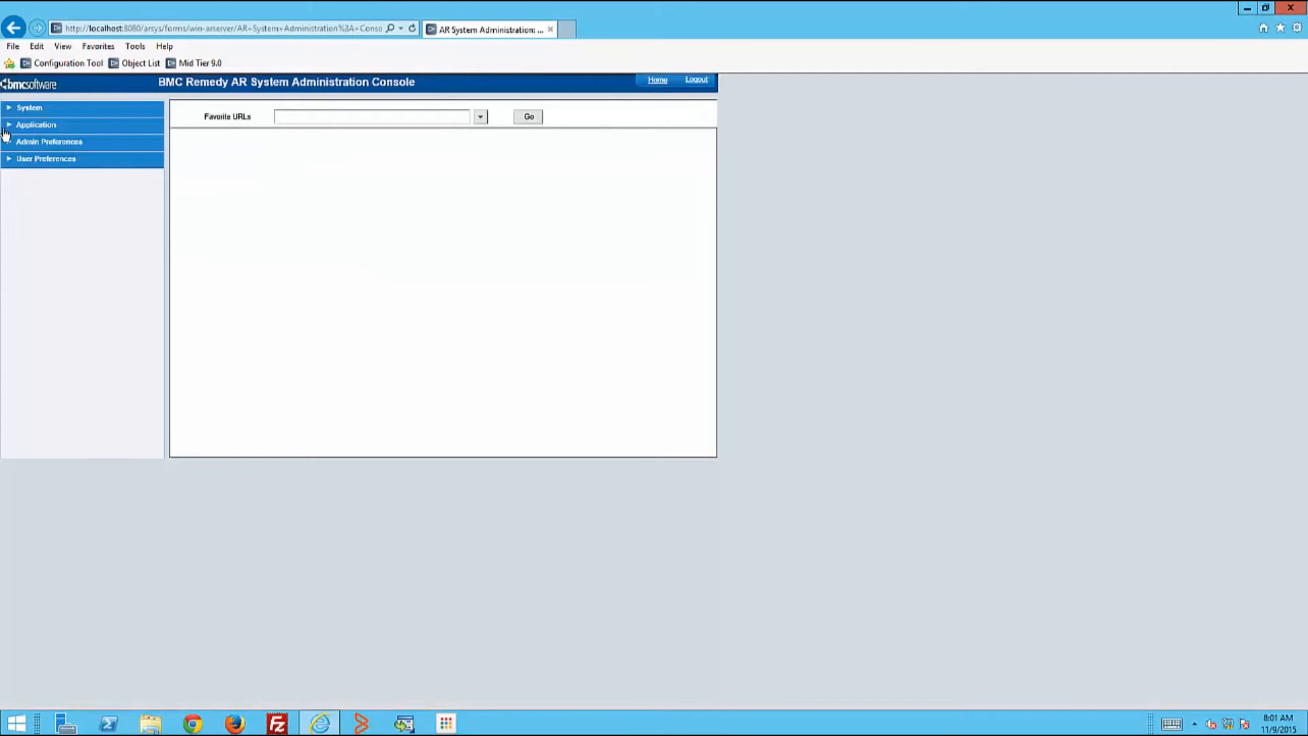
Open the Groups form under Application > Users / Groups / Roles
click(36, 124)
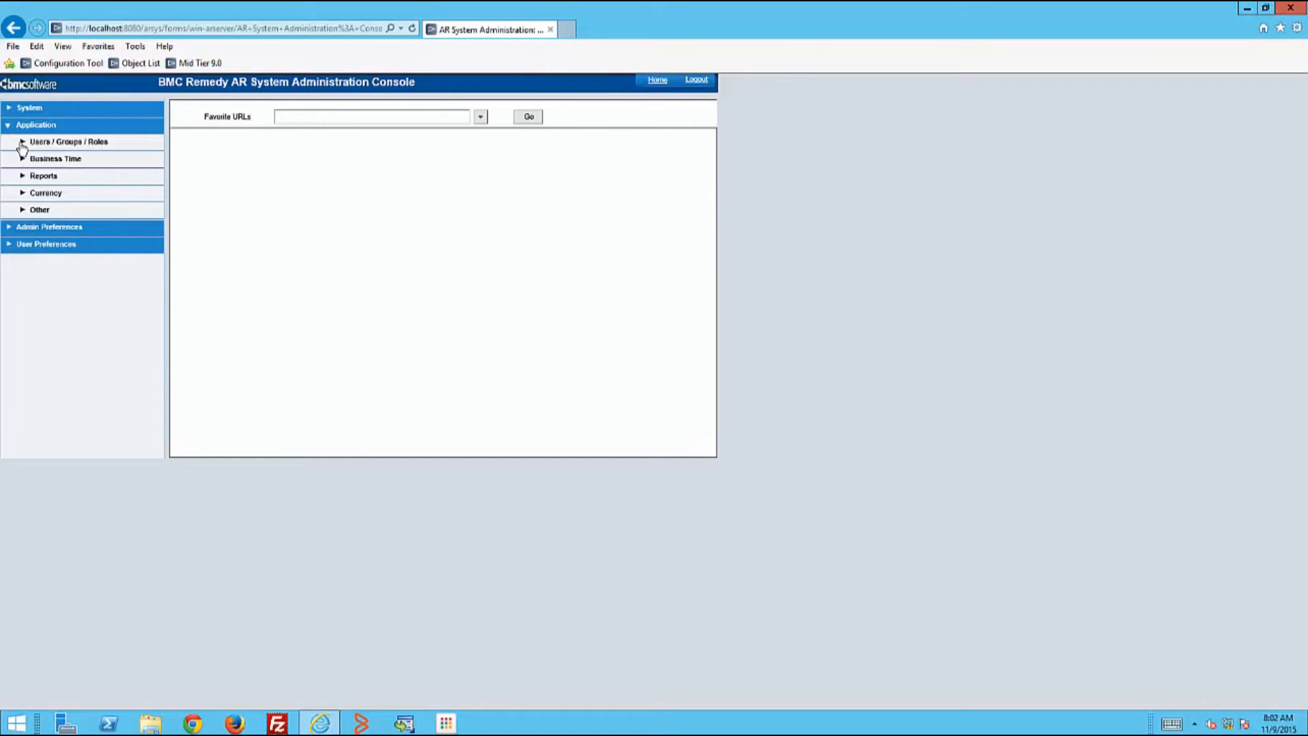
click(68, 141)
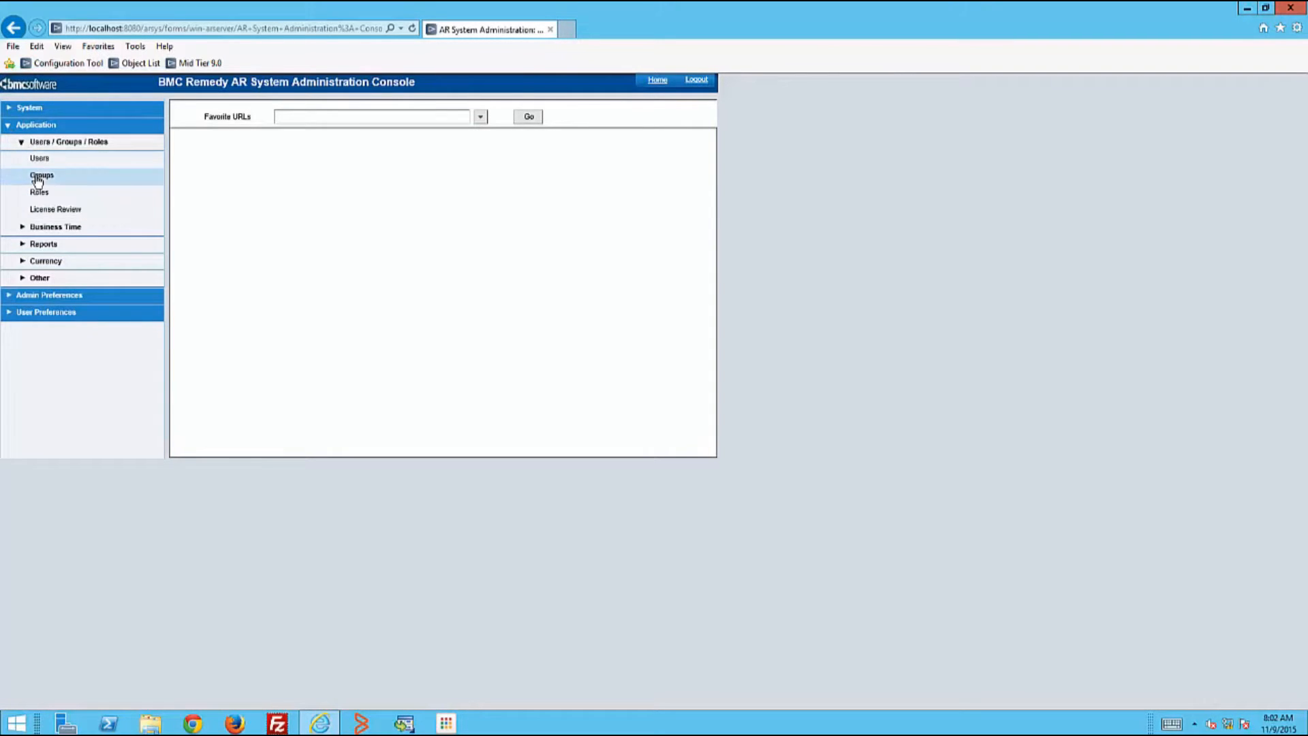
click(41, 175)
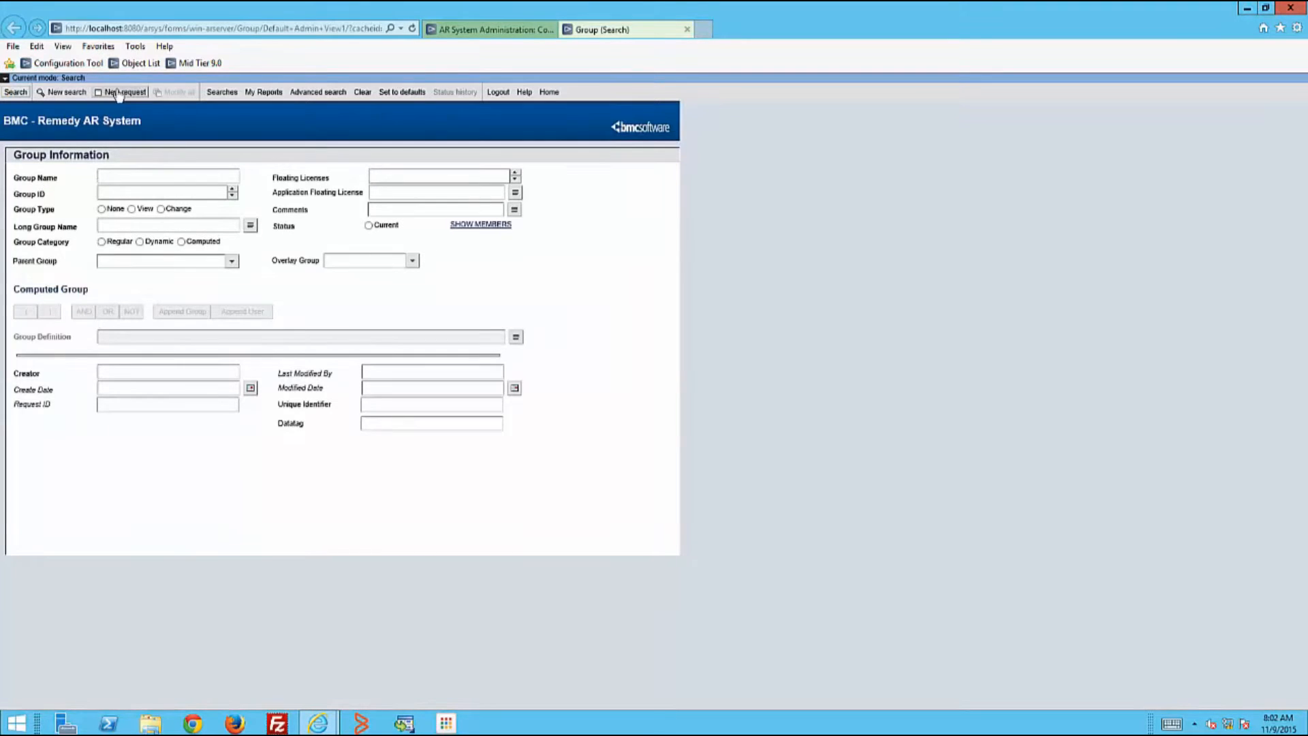
Start a new group named Developer, long name Developer, with Group ID 23456
click(124, 92)
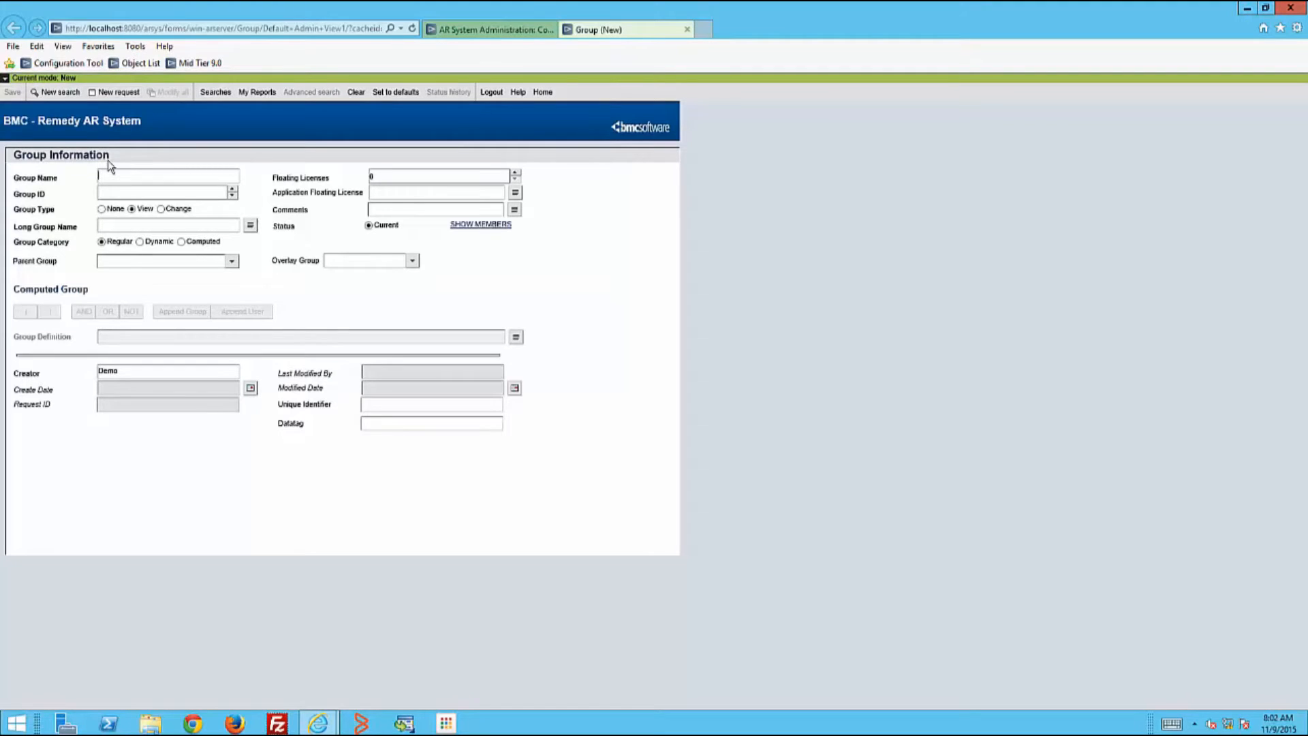
text(Developer)
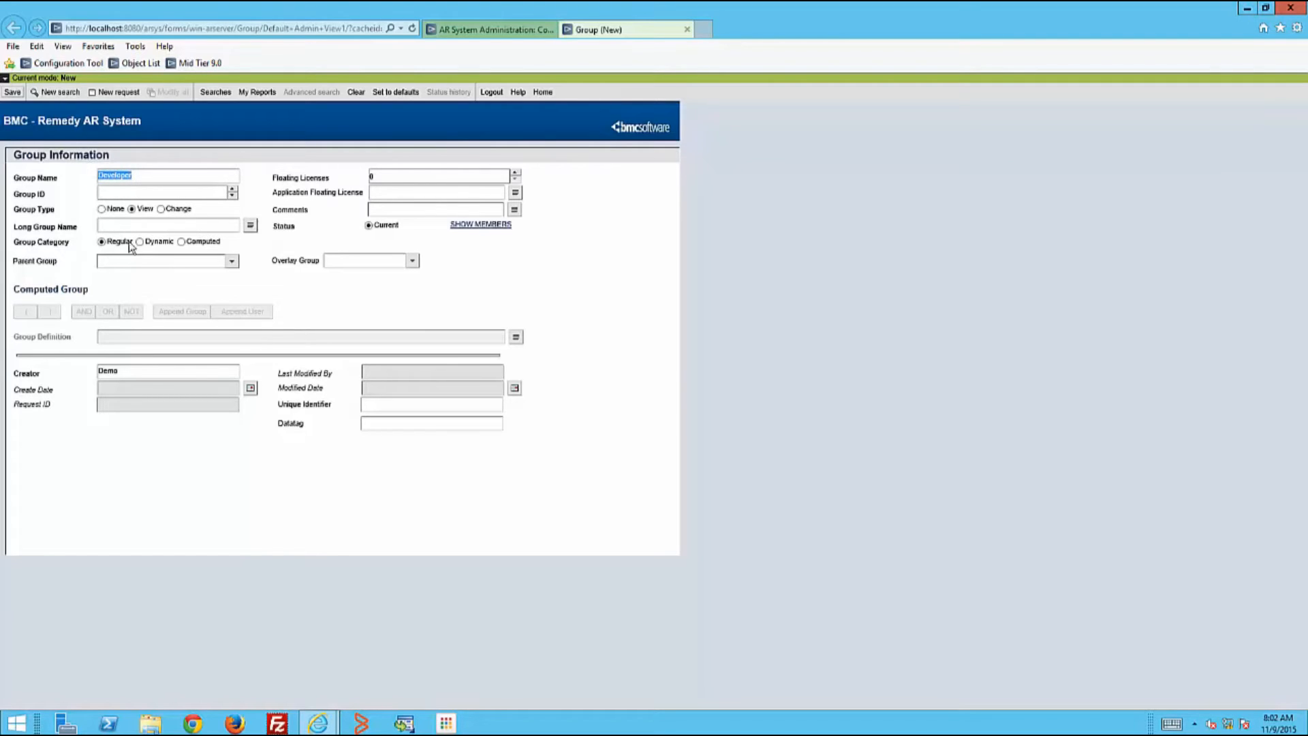
text(Developer)
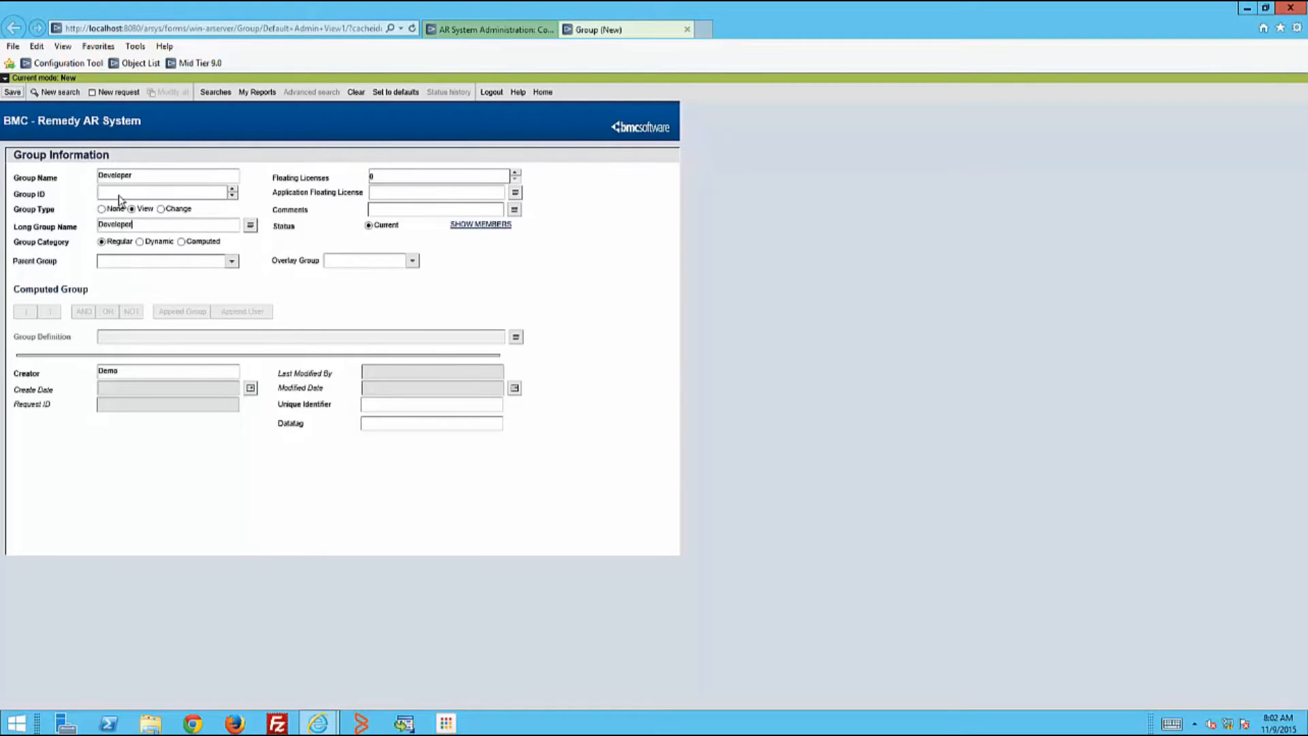
text(2)
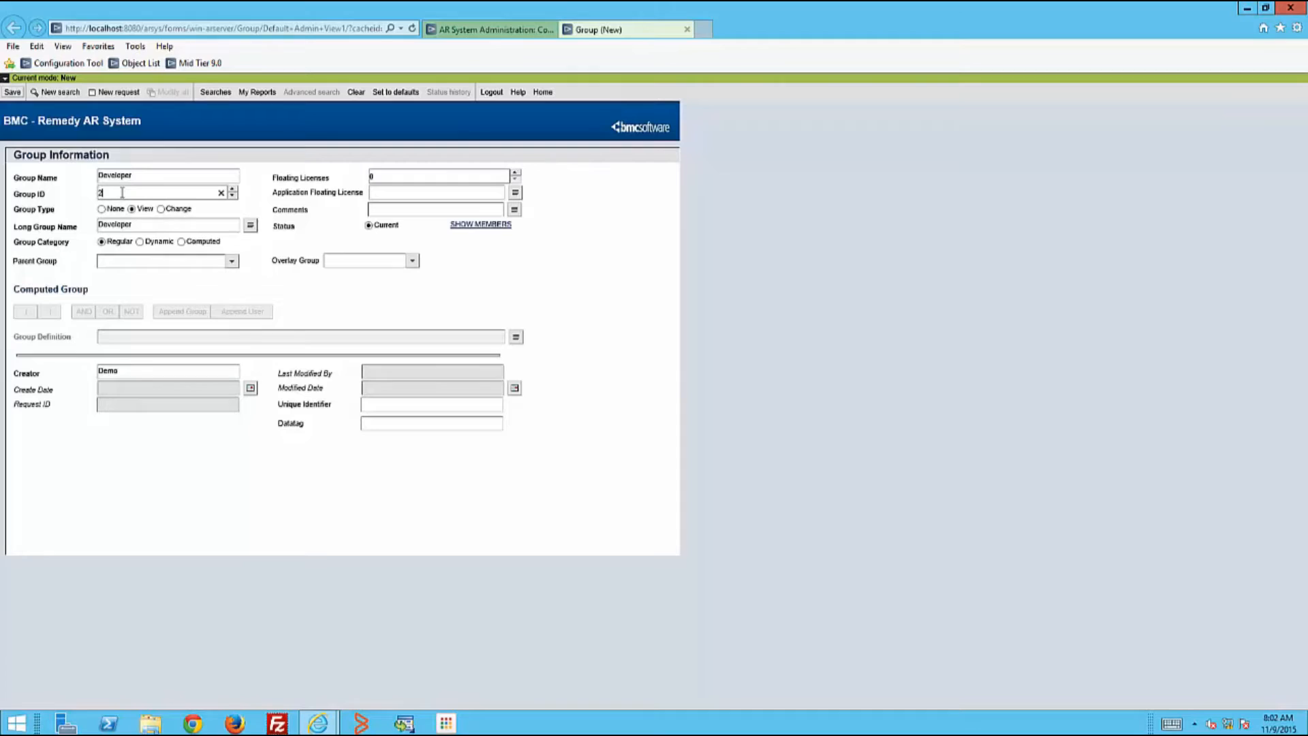
text(3456)
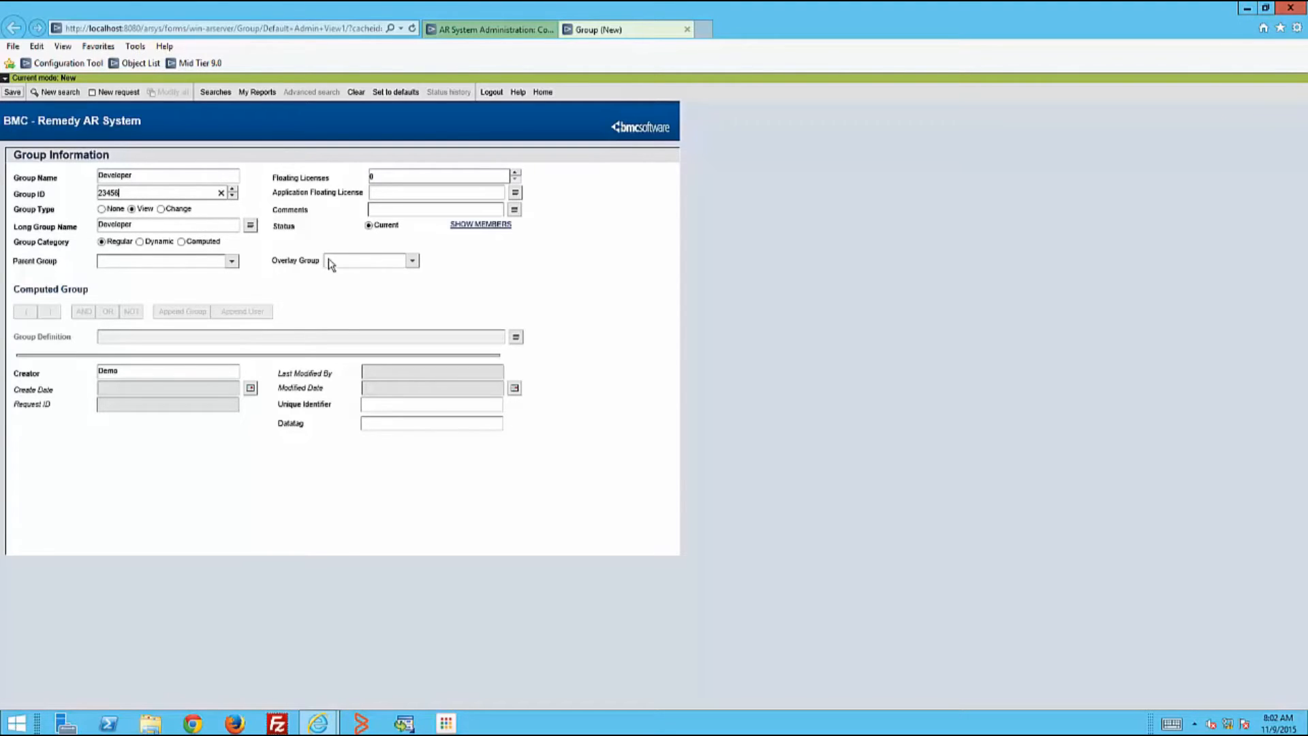
Set overlay group 1, save the Developer group, and open the Users form
click(412, 261)
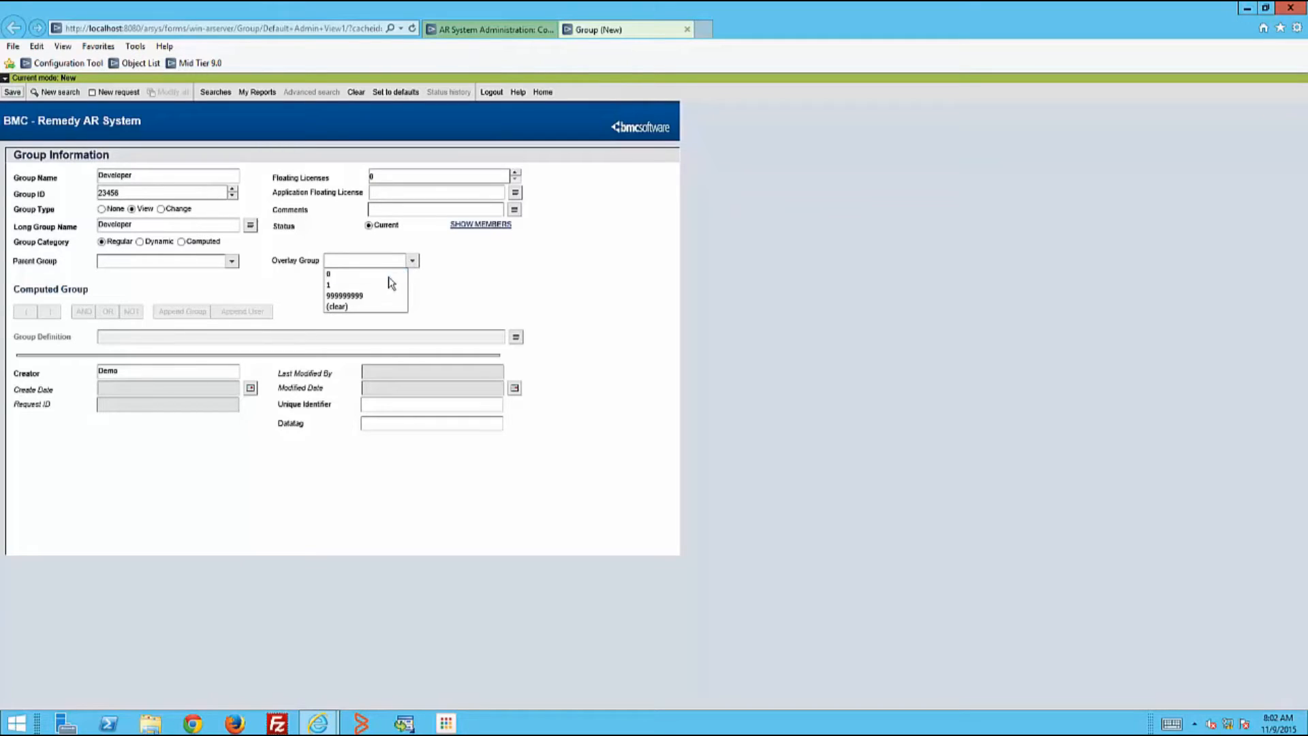
click(328, 285)
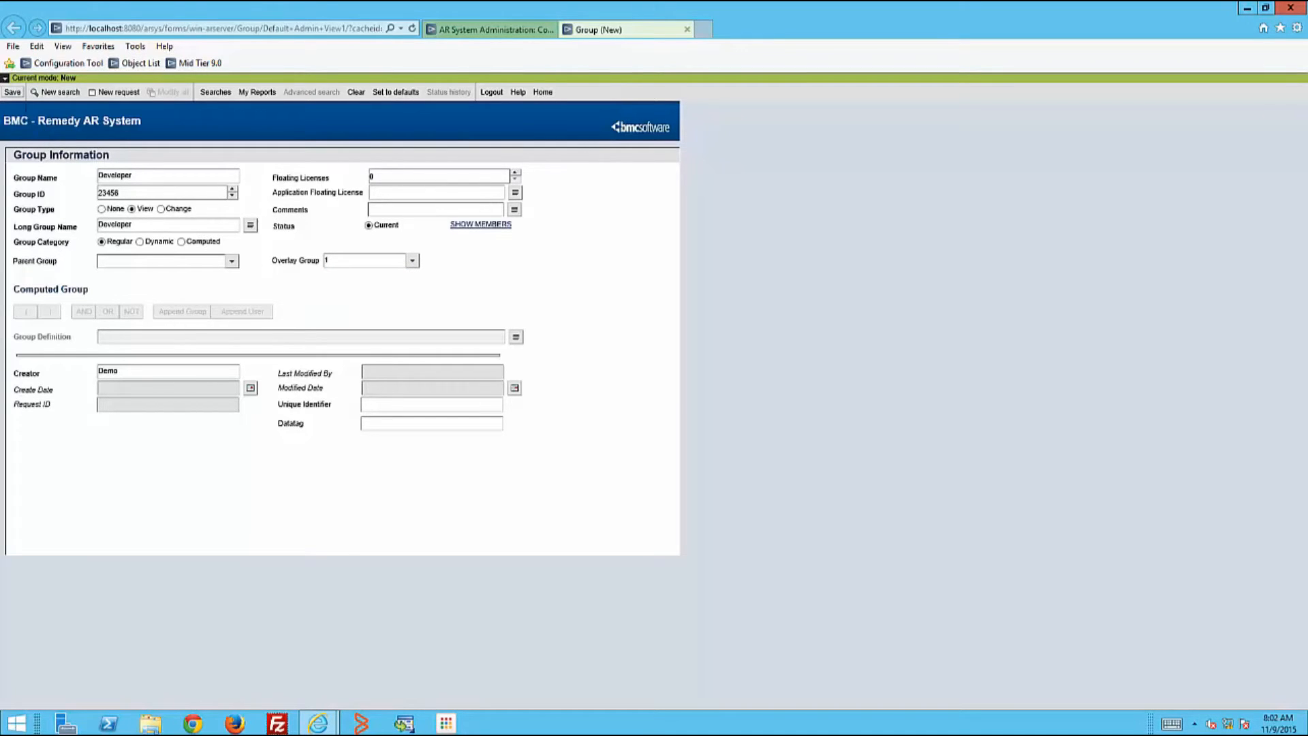
click(354, 92)
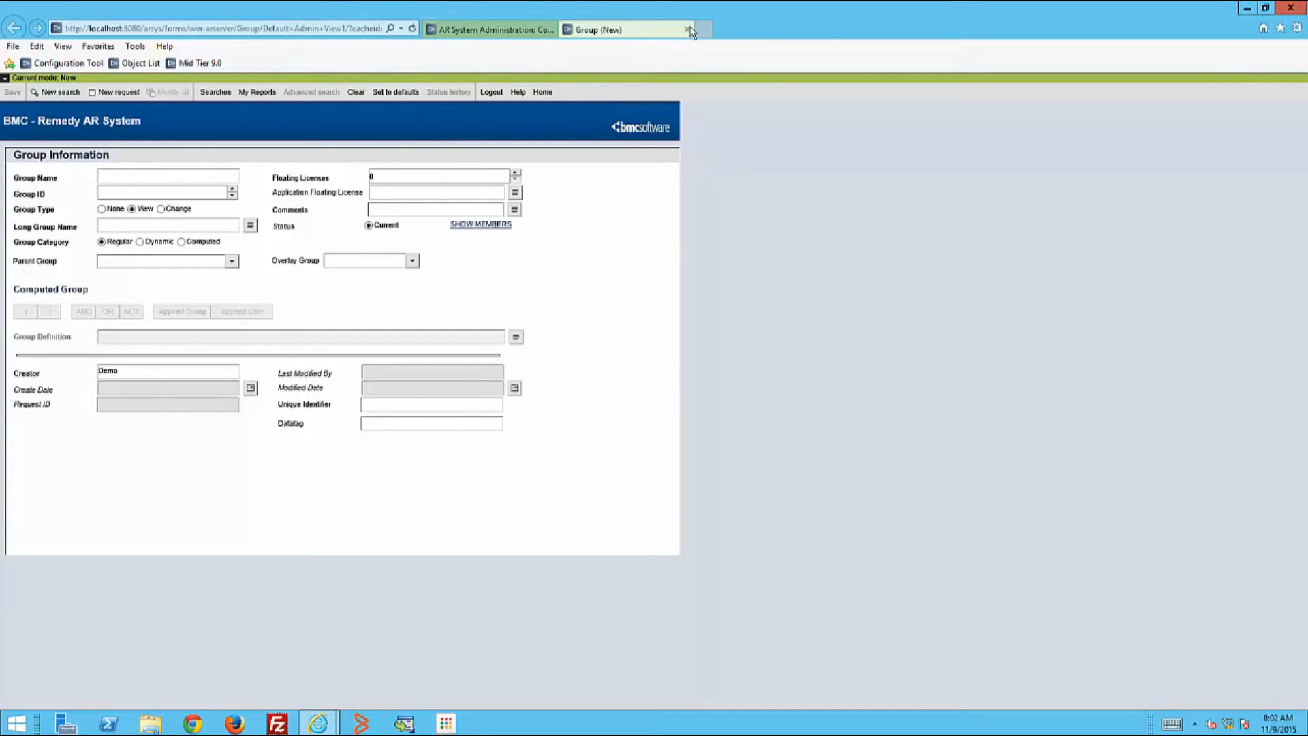
click(688, 29)
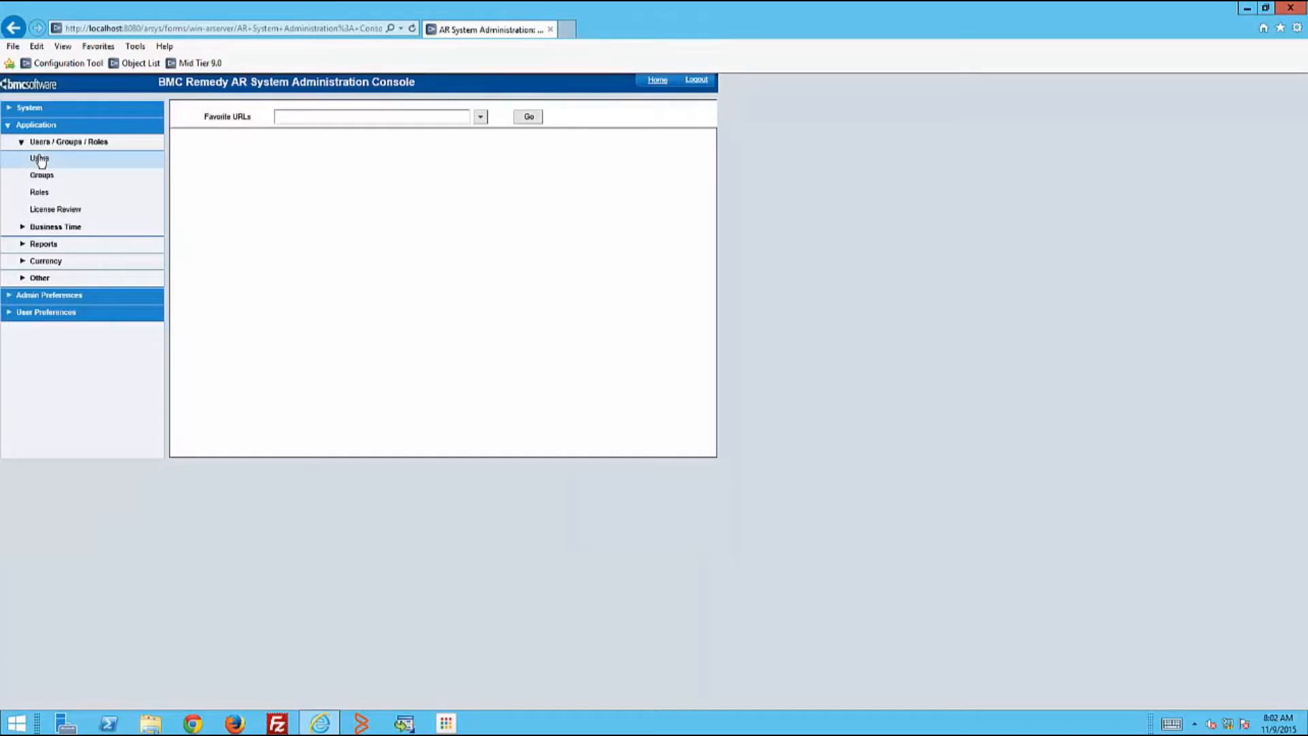
click(39, 159)
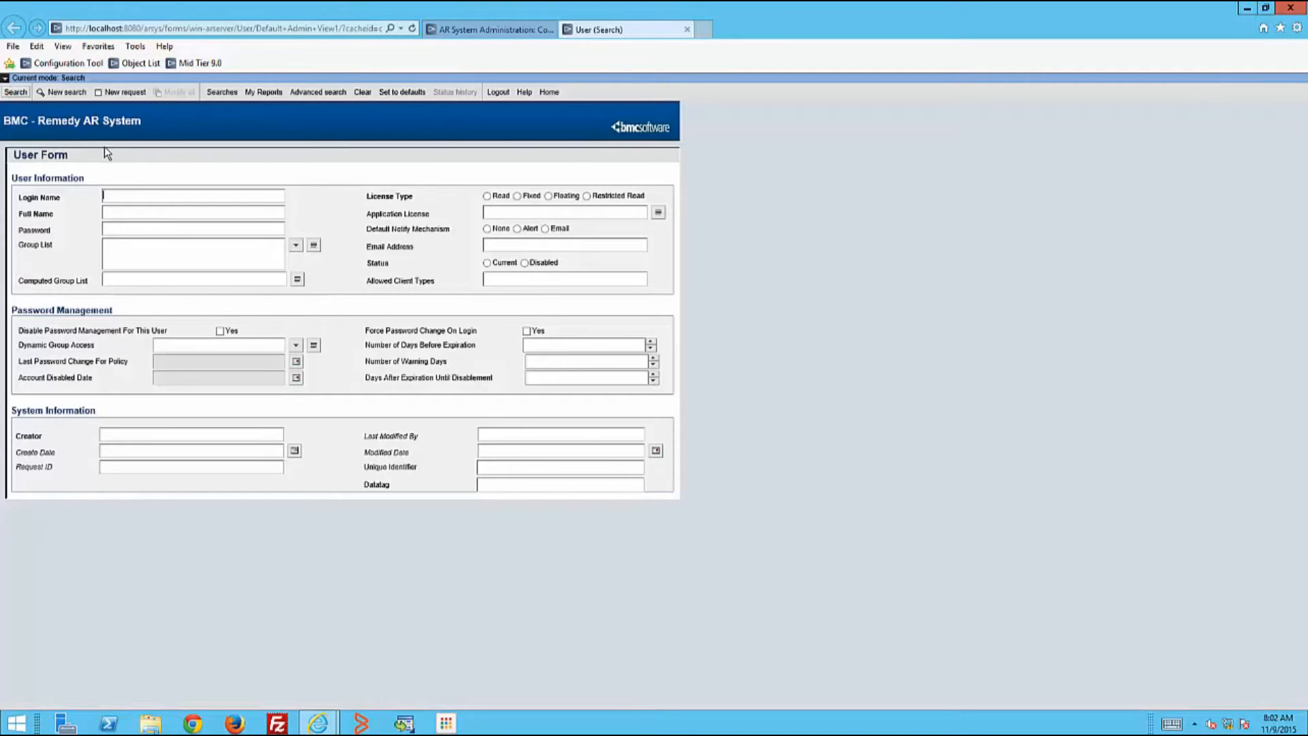
Find user ddeveloper, add Developer and Struct Admin to its Group List, and save
text(ddev)
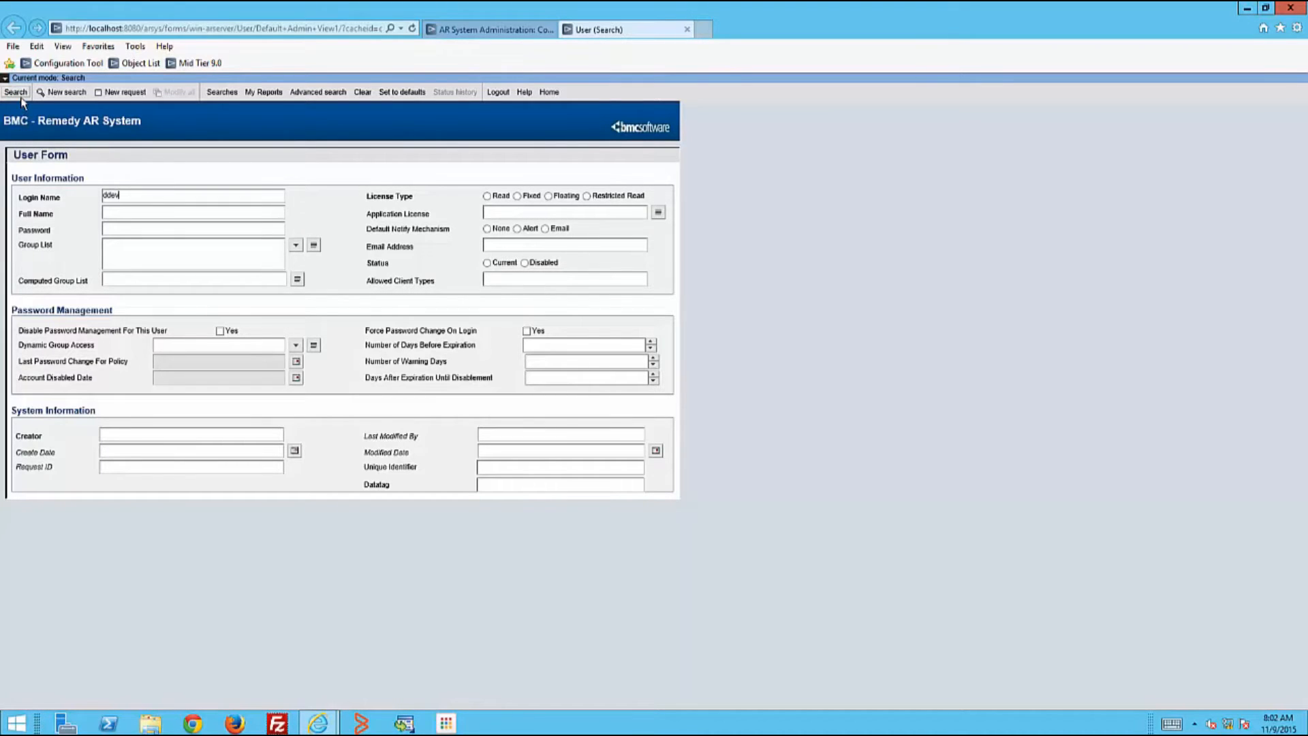
click(15, 92)
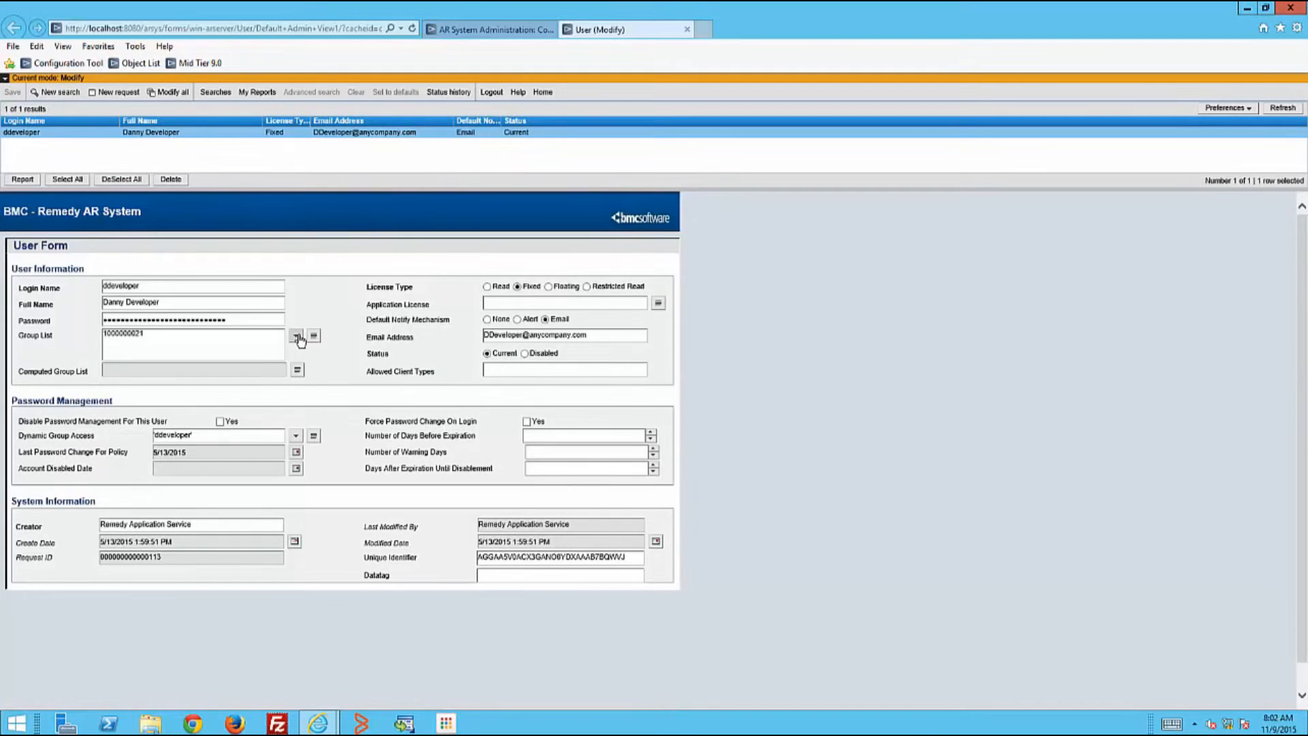
click(299, 336)
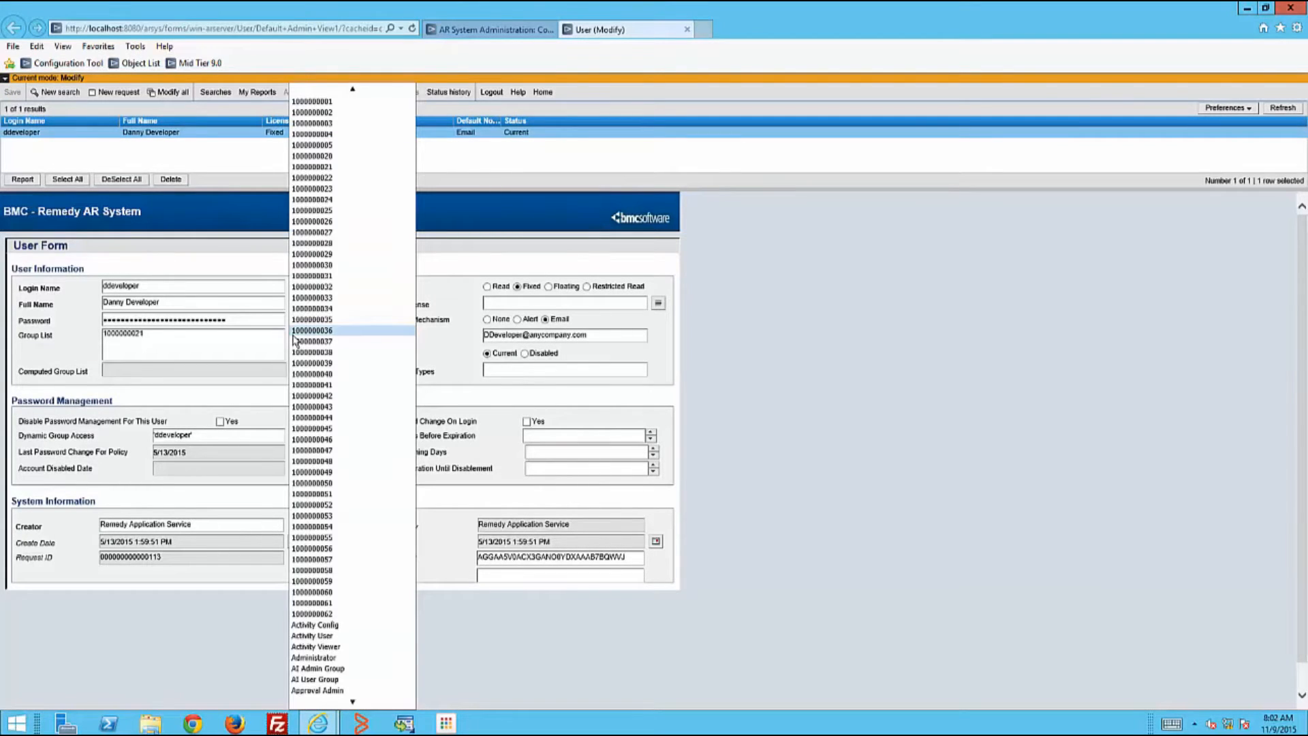
scroll(down, 3)
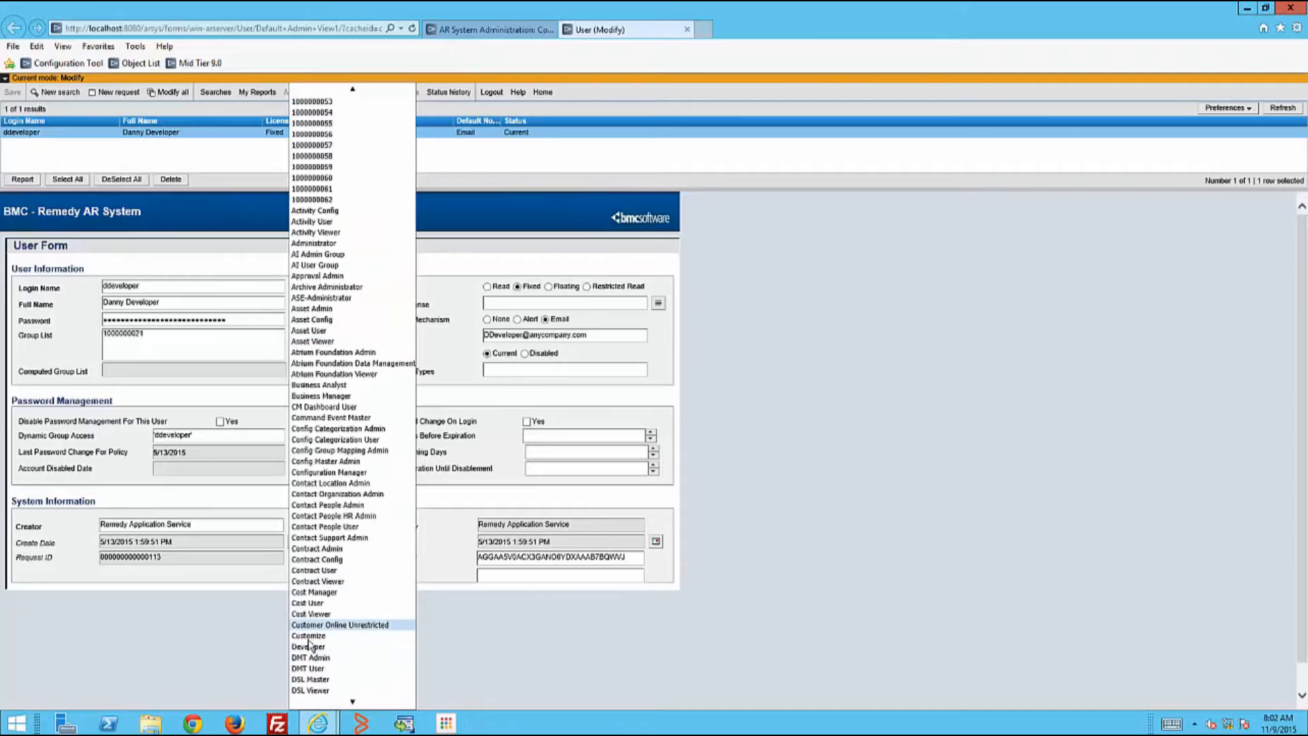
click(309, 646)
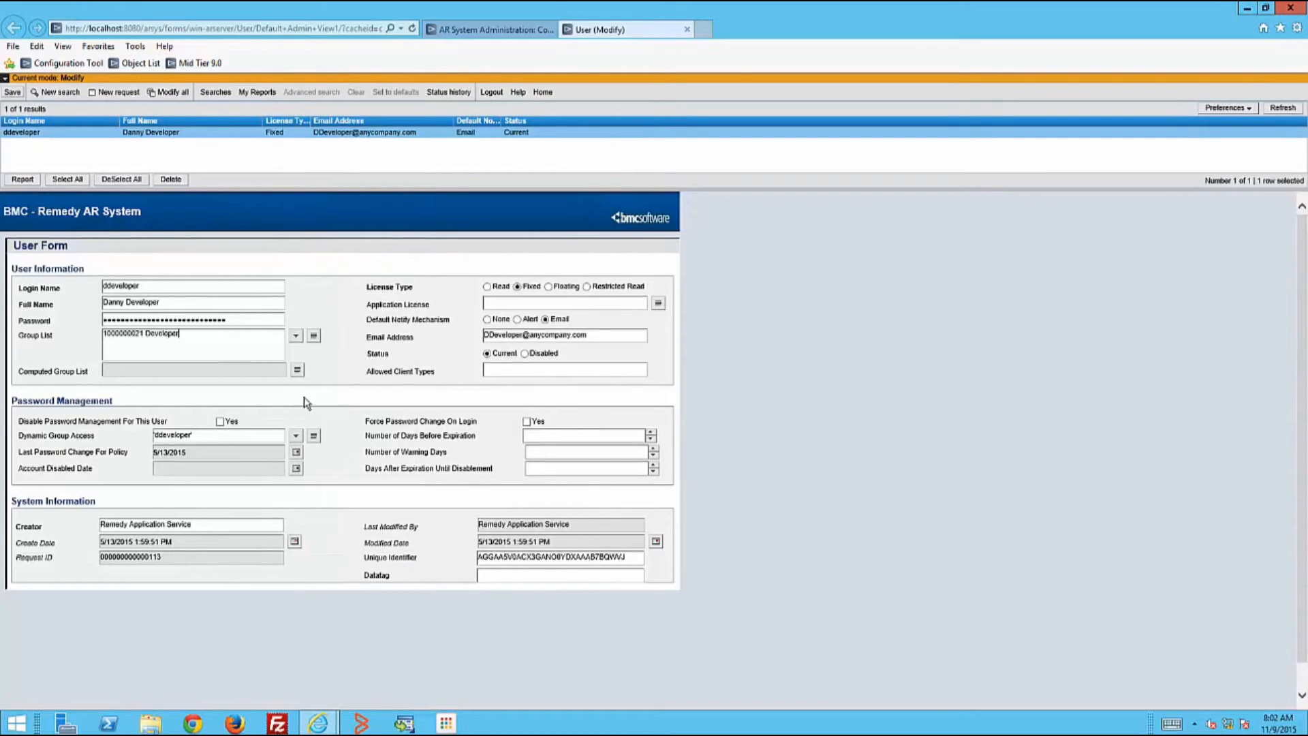
click(295, 335)
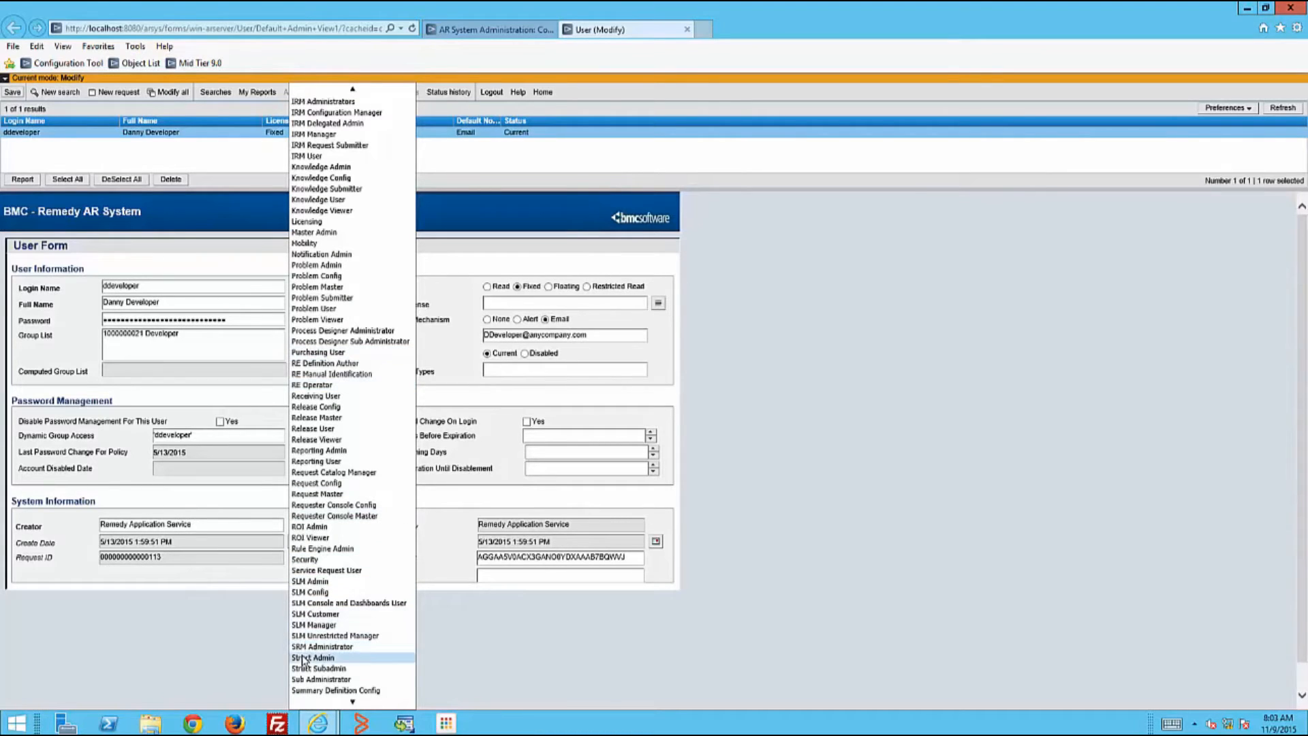
click(311, 659)
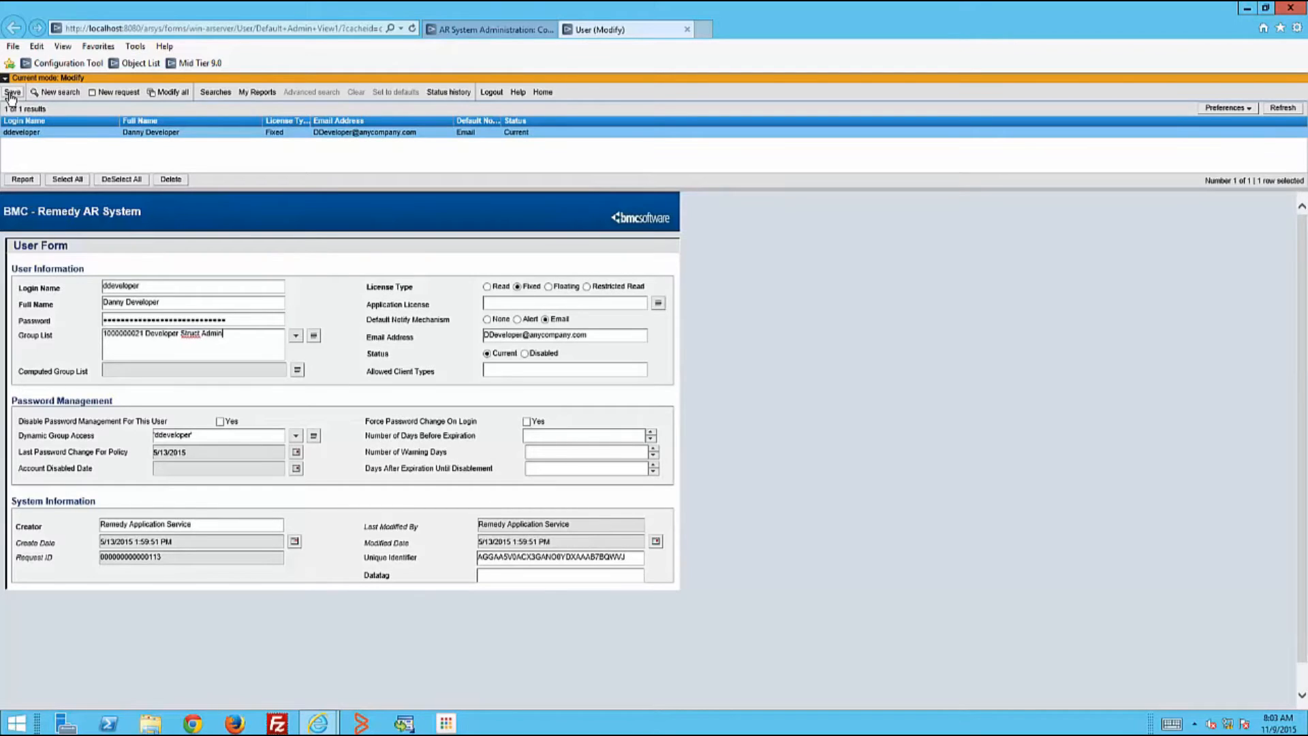
click(12, 92)
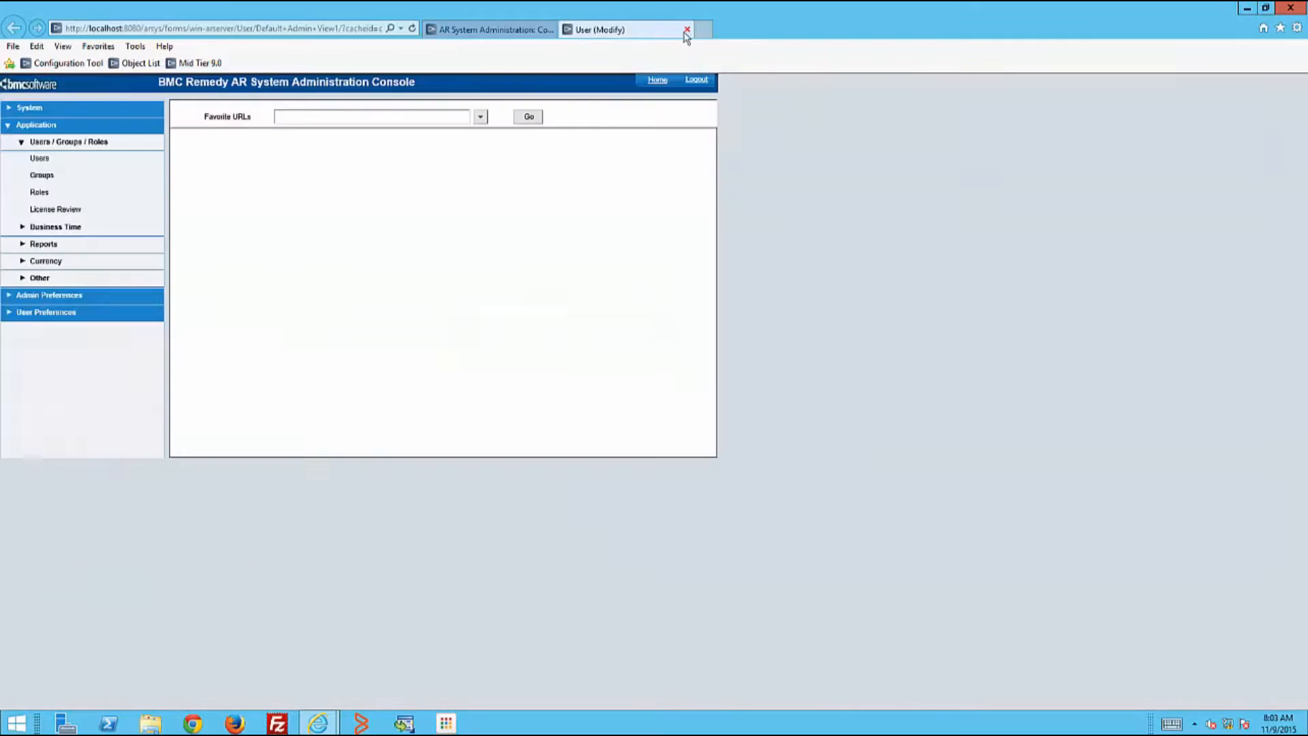
Close the saved ddeveloper user record and open the Roles form
click(687, 30)
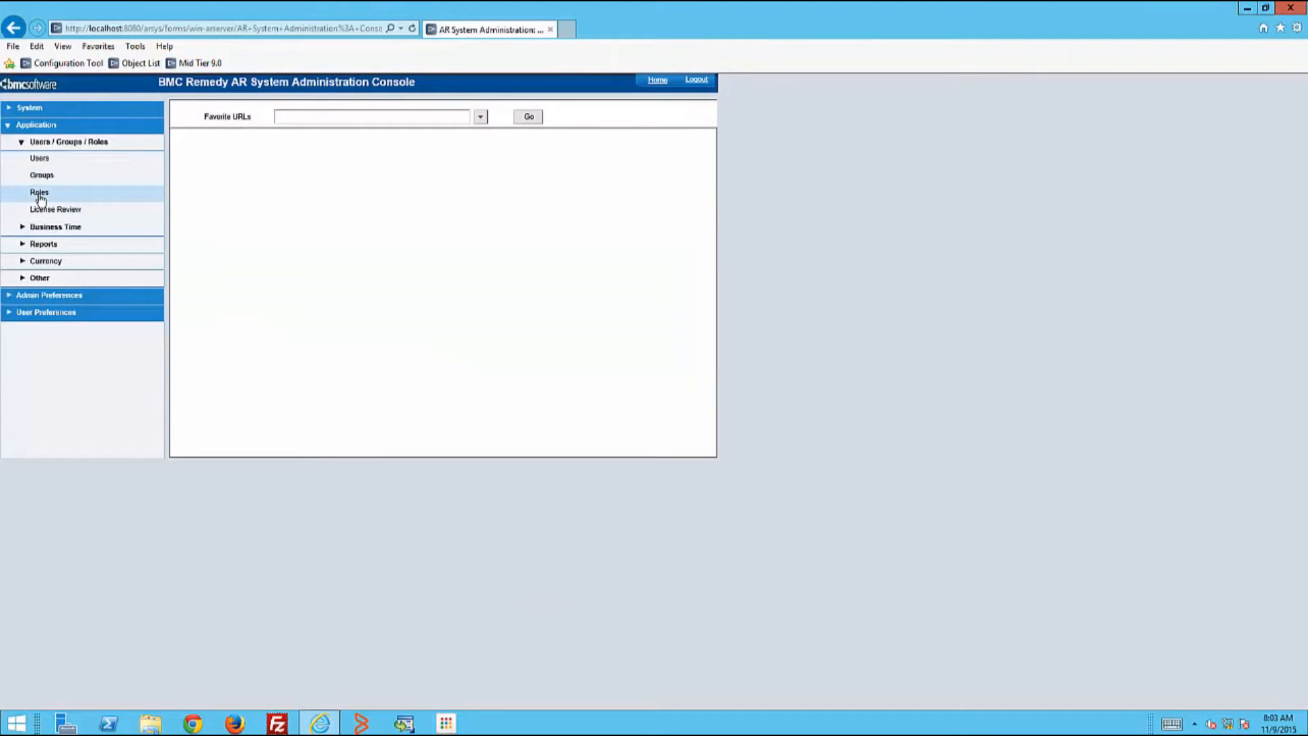
click(39, 193)
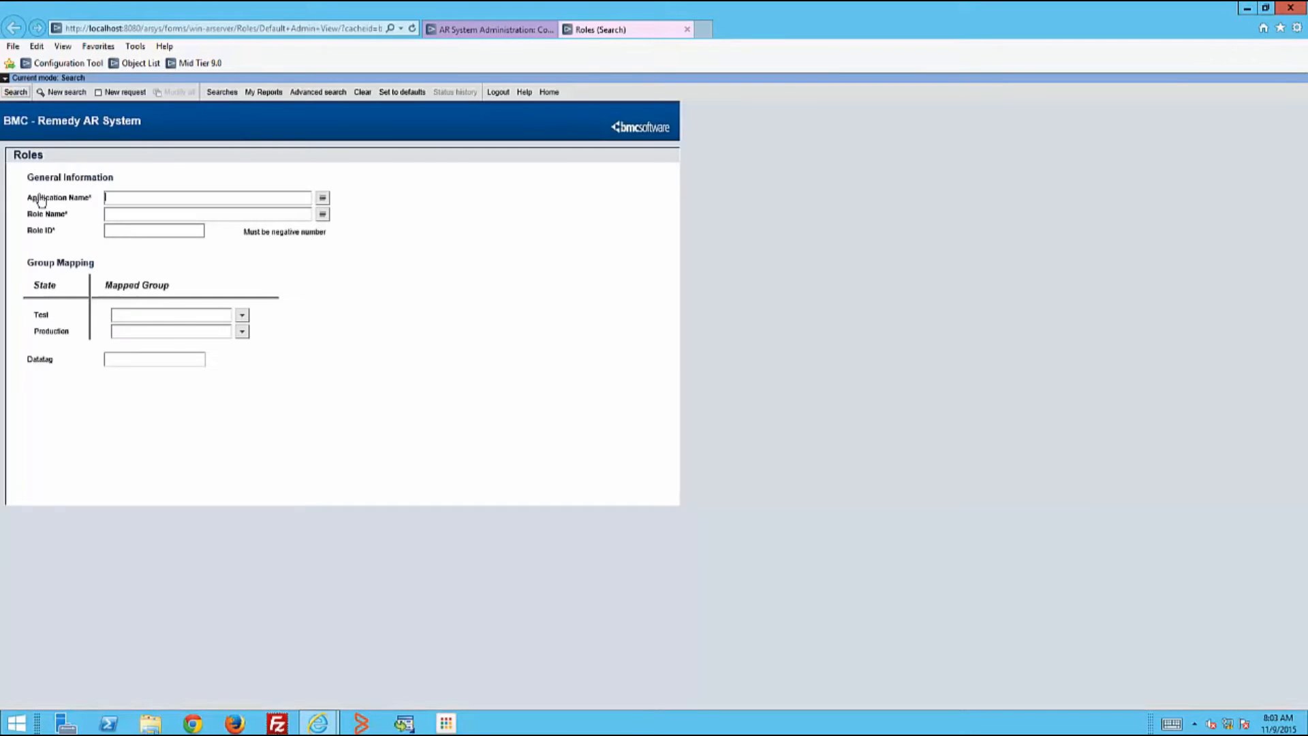
Search for the AR Definition Administrator role by name
click(208, 214)
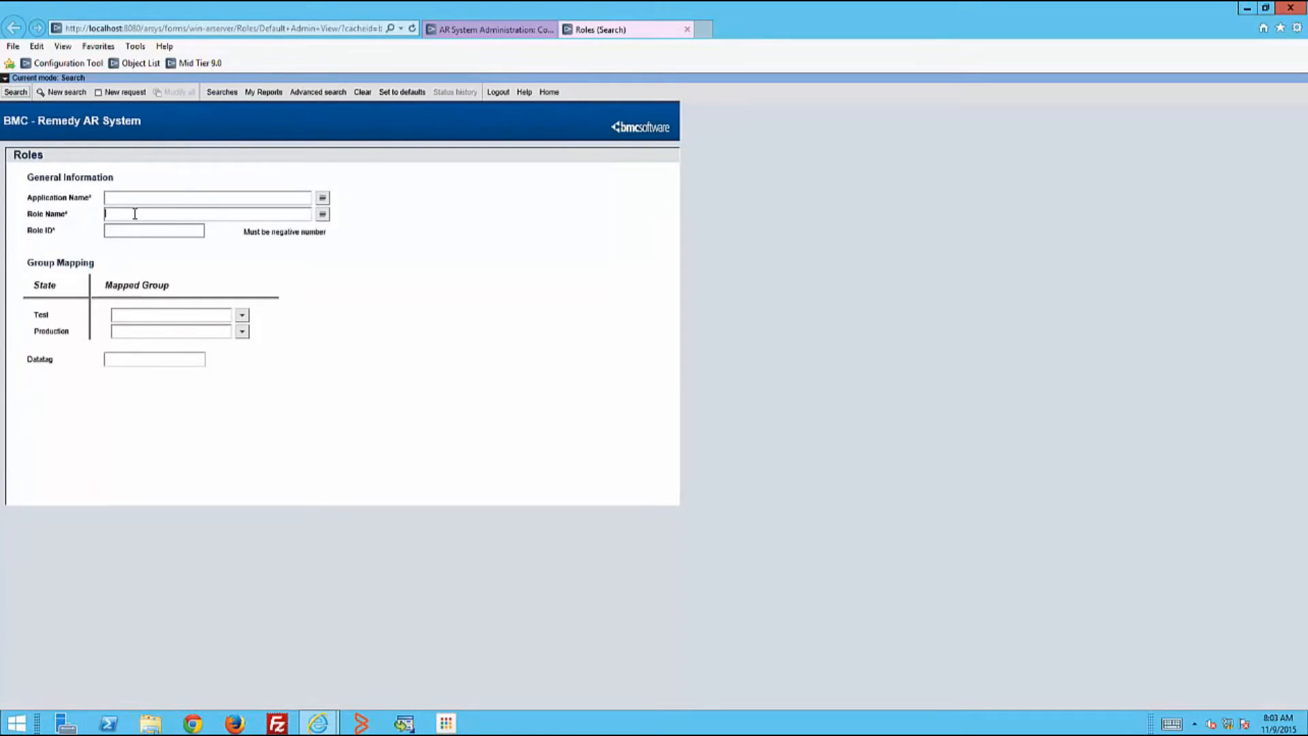
text(a)
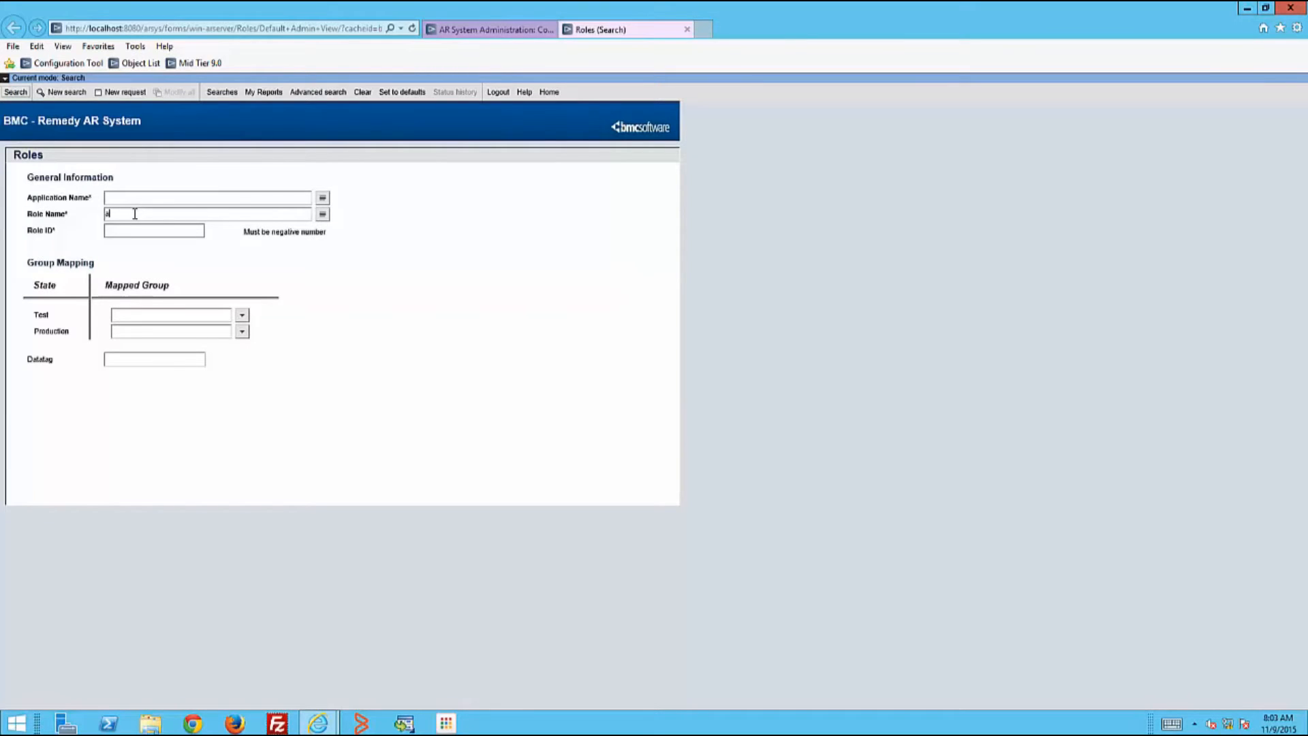
text(ar de)
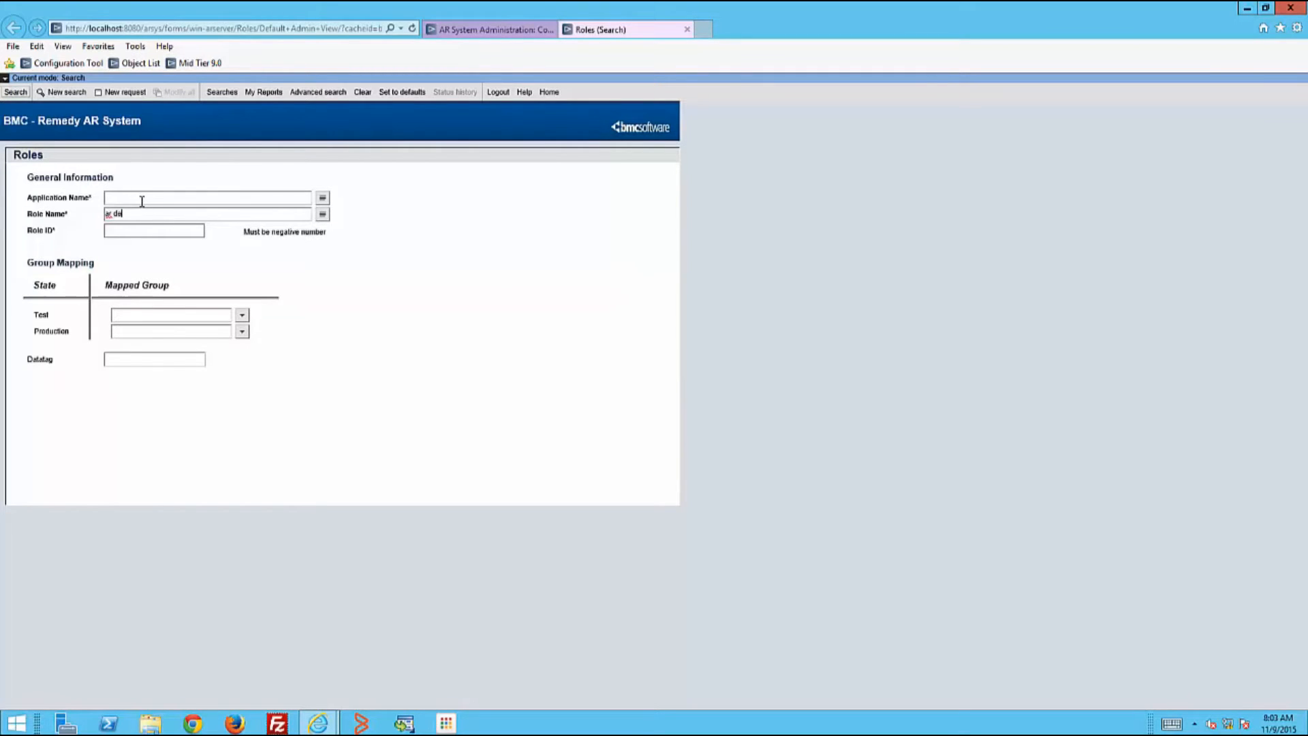
text(finition admin)
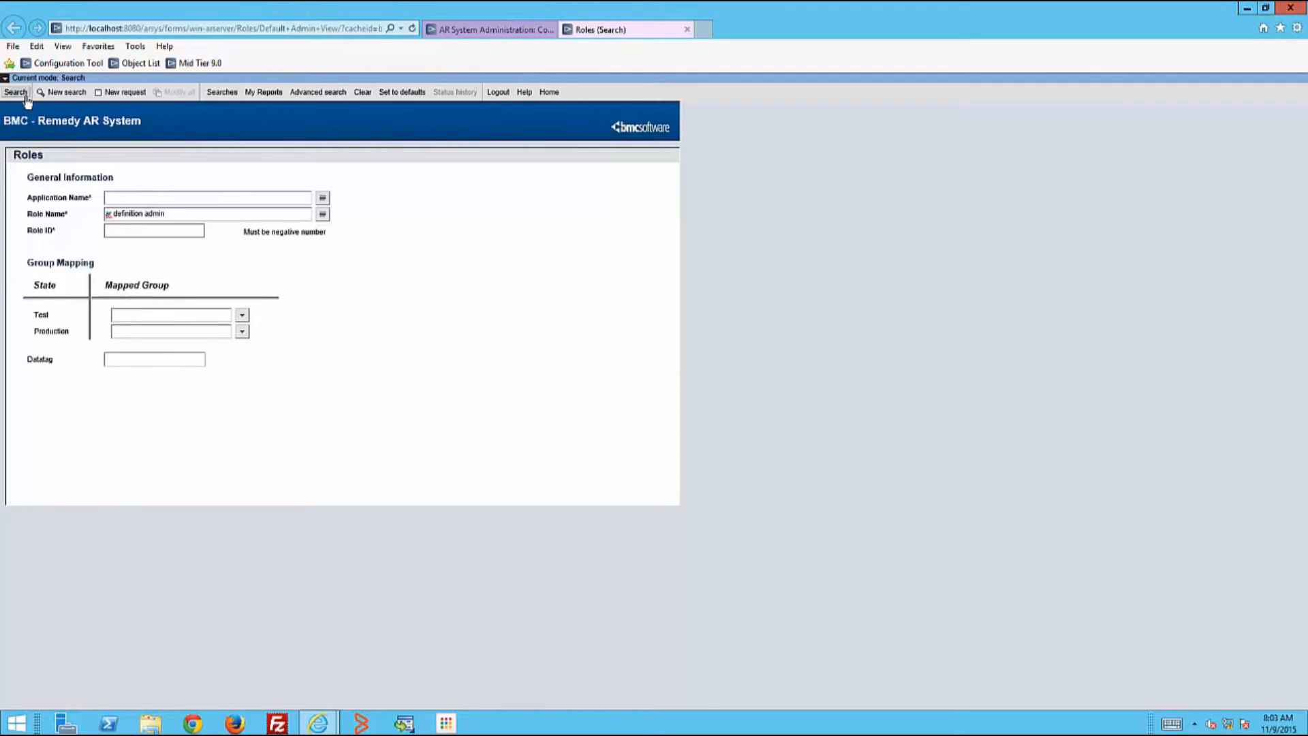
click(14, 92)
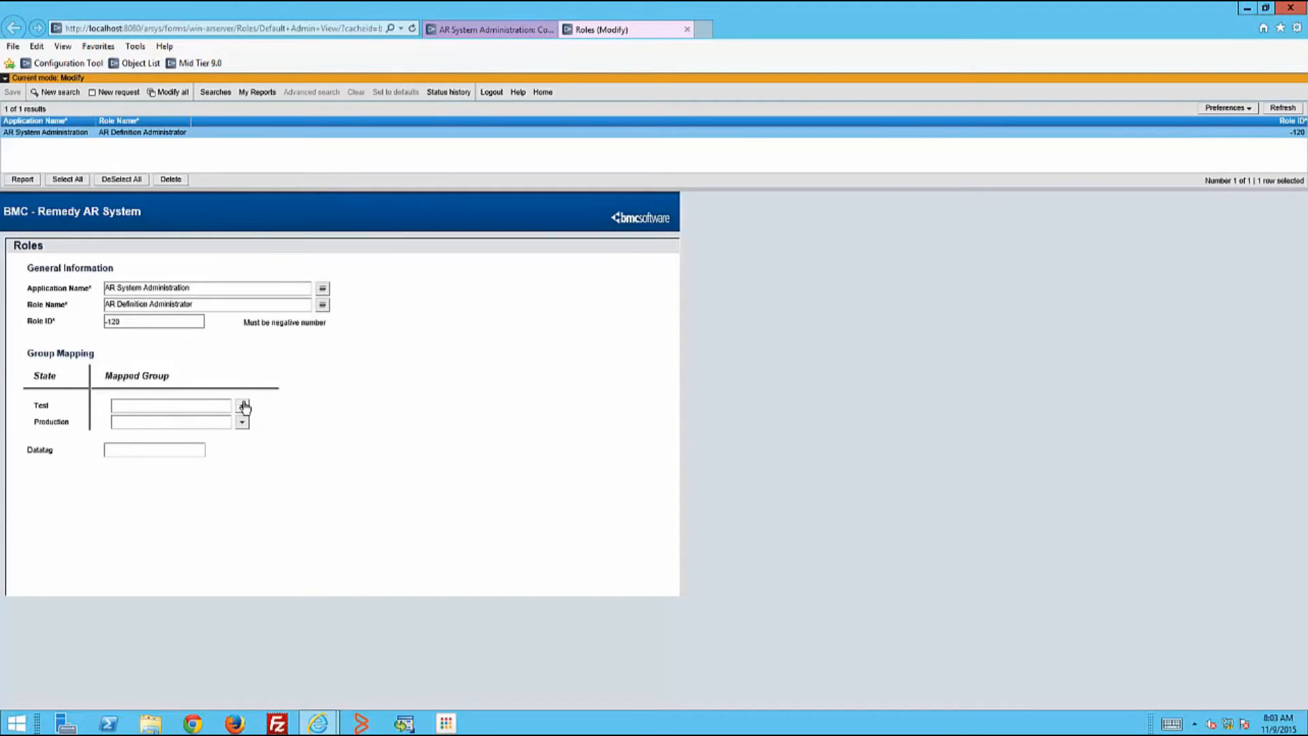
Map the Developer group for Test and Production, then close the role record
click(243, 406)
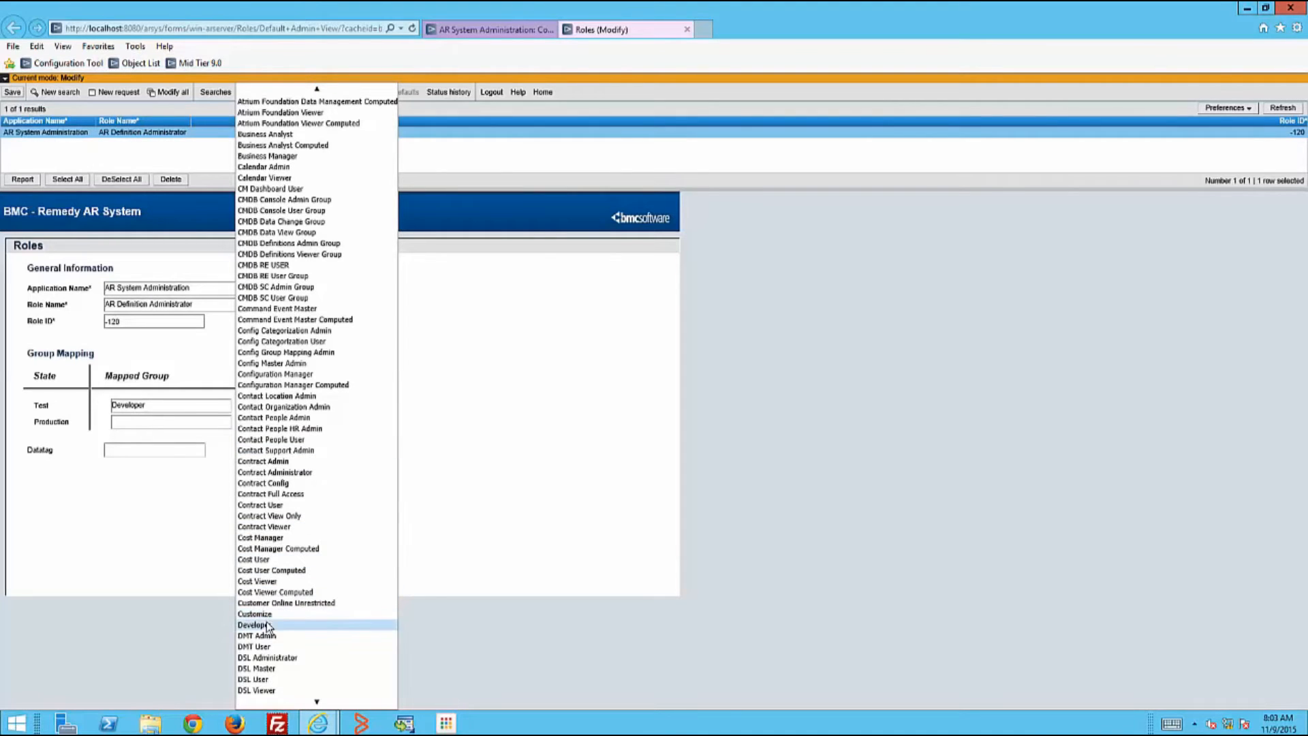
click(254, 624)
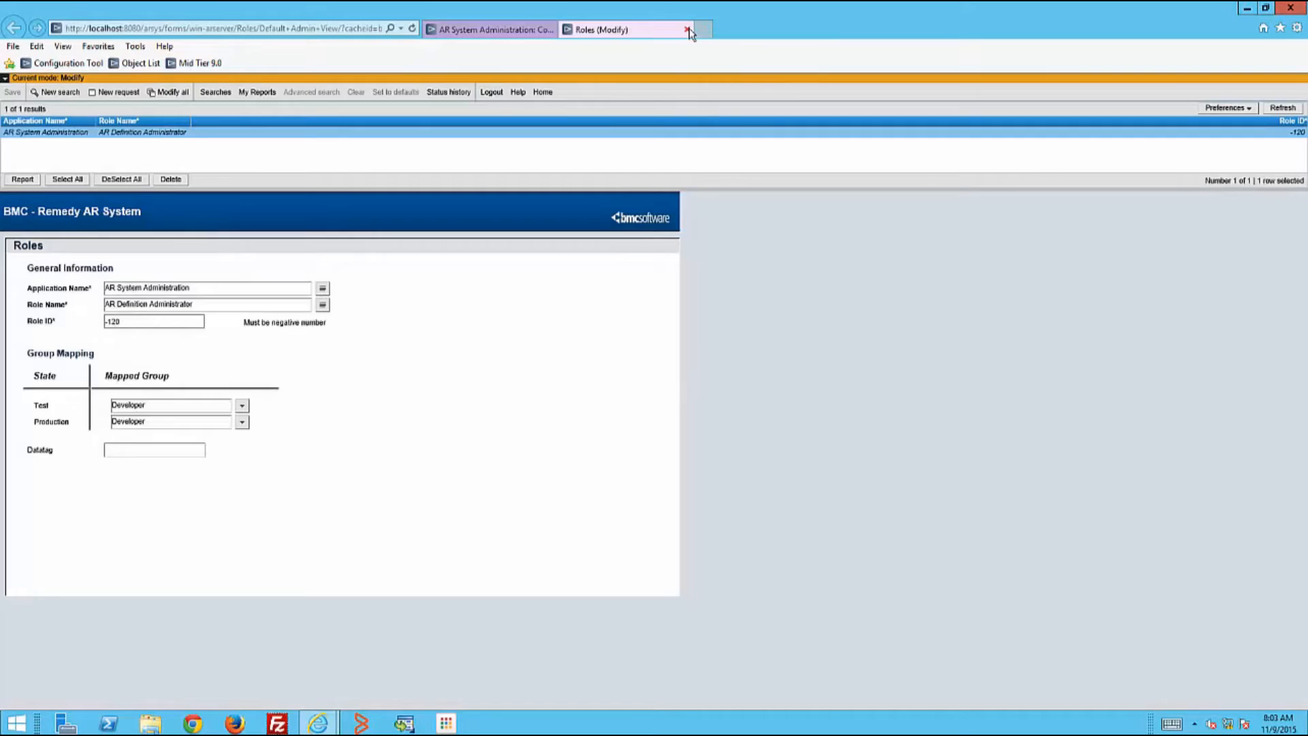
click(688, 29)
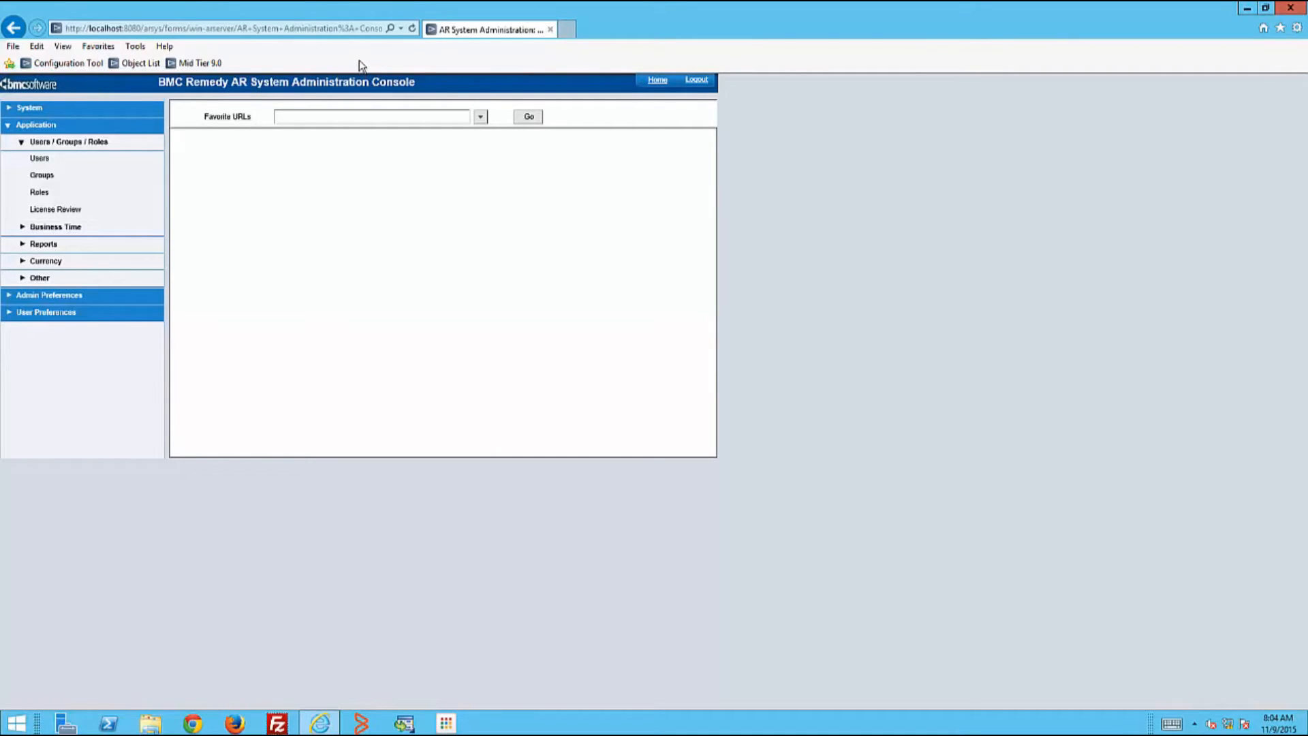
mouse_move(710, 90)
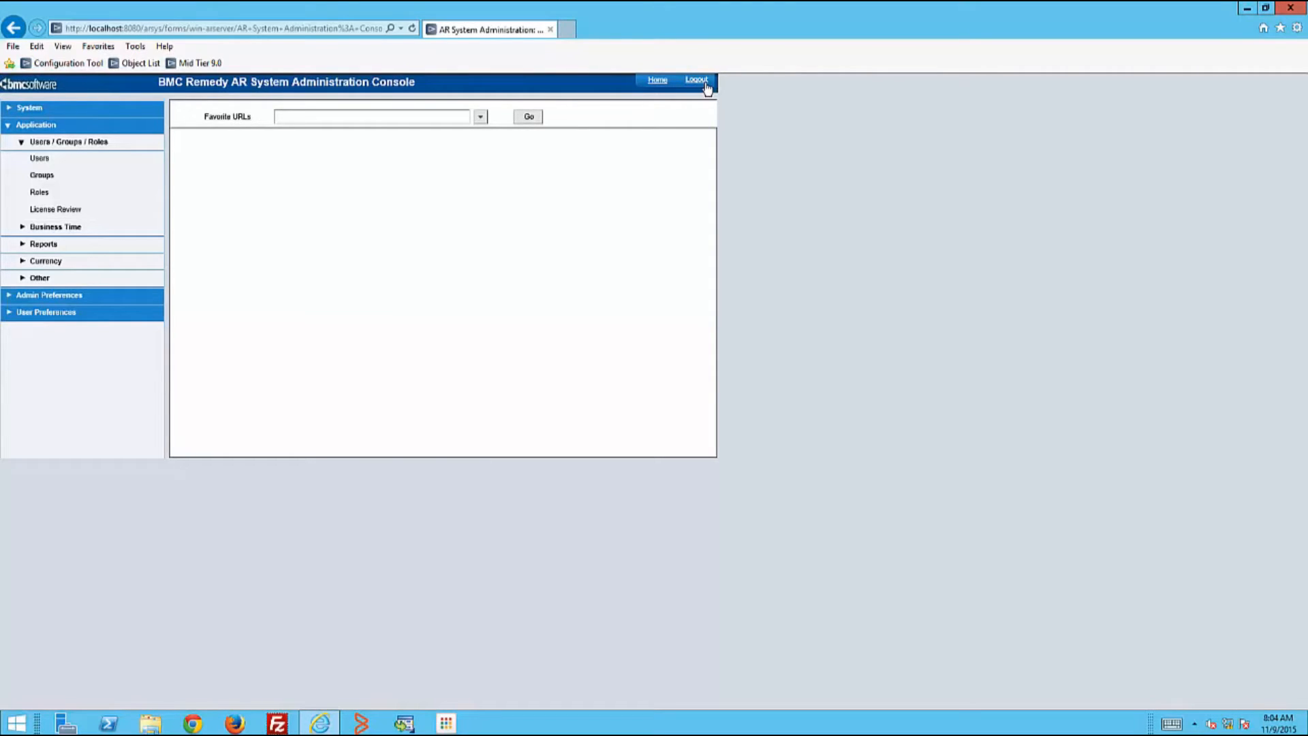
Log out of Mid Tier, close Internet Explorer, and launch Developer Studio
click(696, 80)
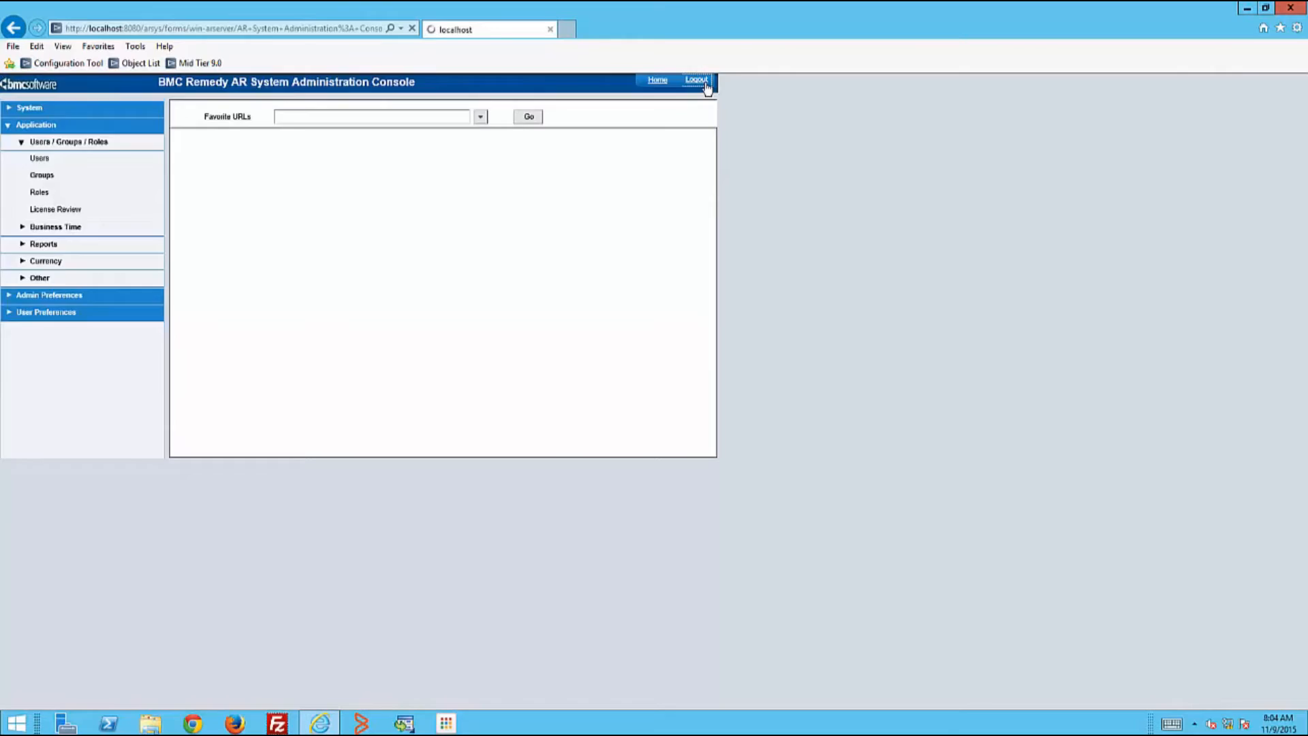
click(696, 79)
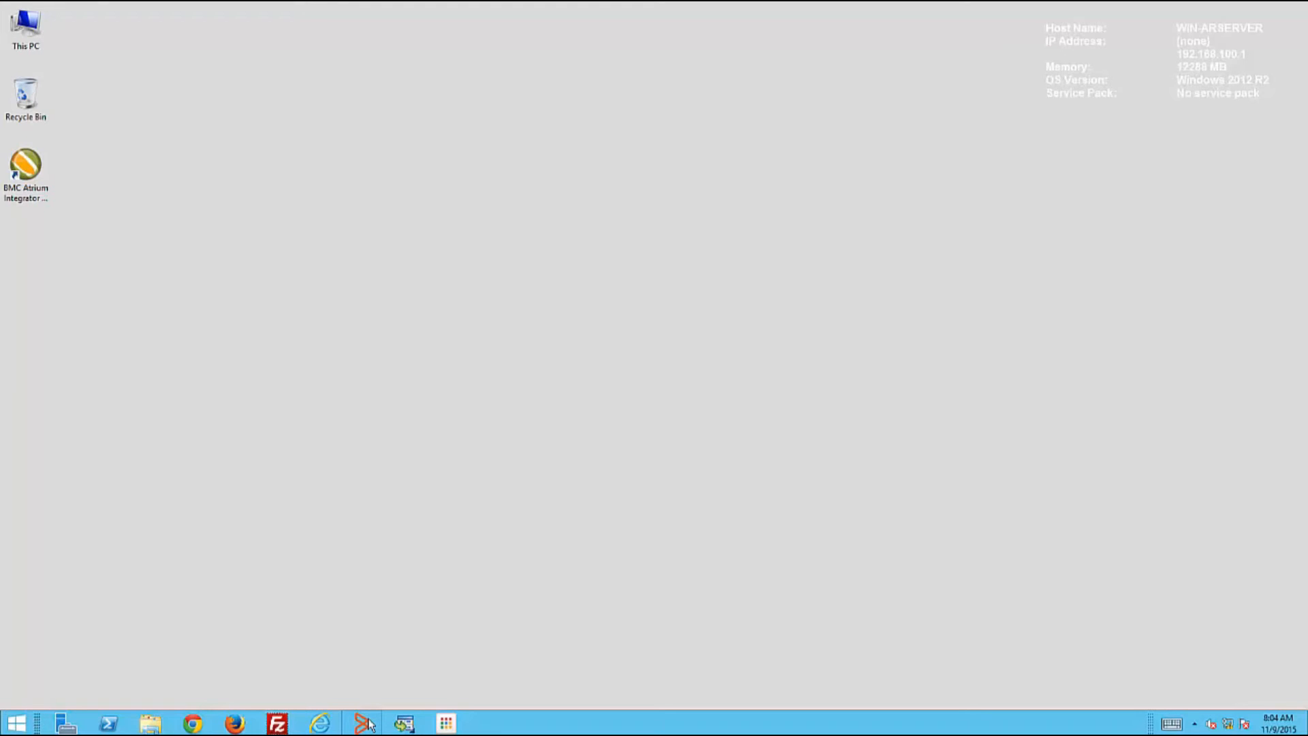
click(361, 722)
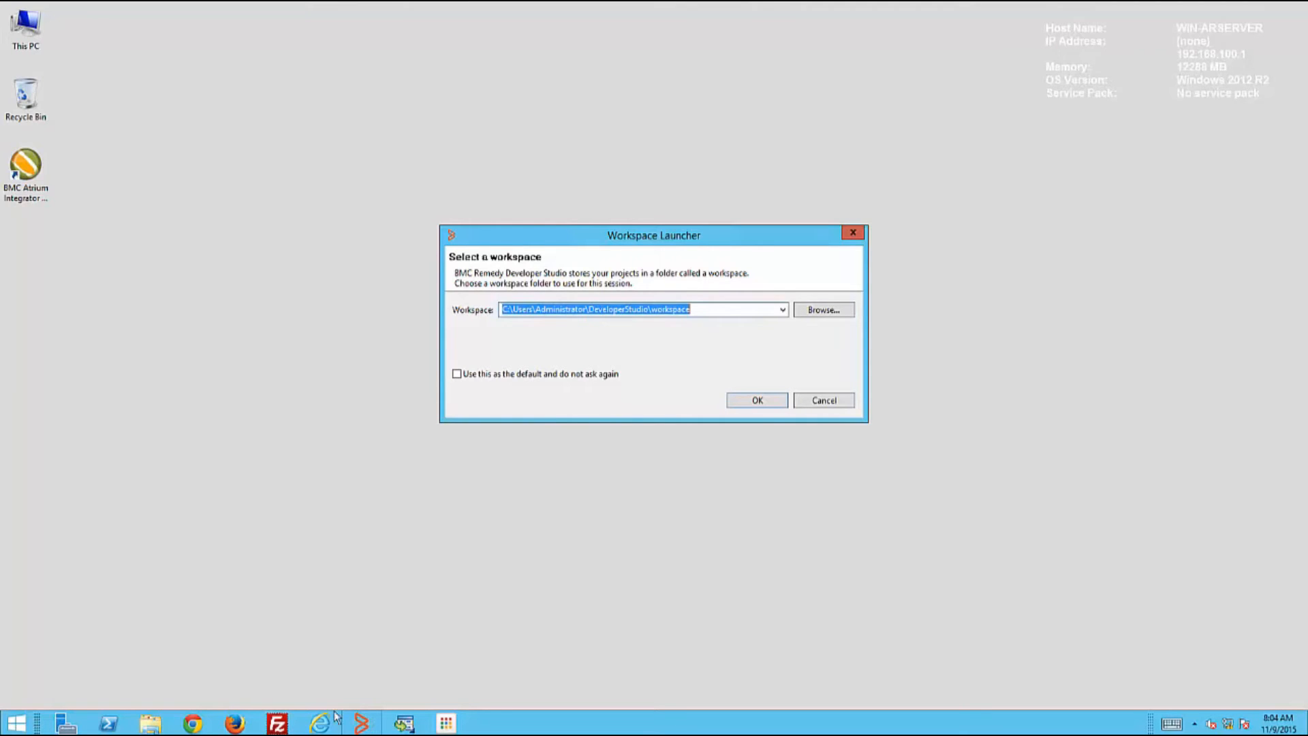
Accept the default workspace and log in to Developer Studio as ddeveloper
click(755, 401)
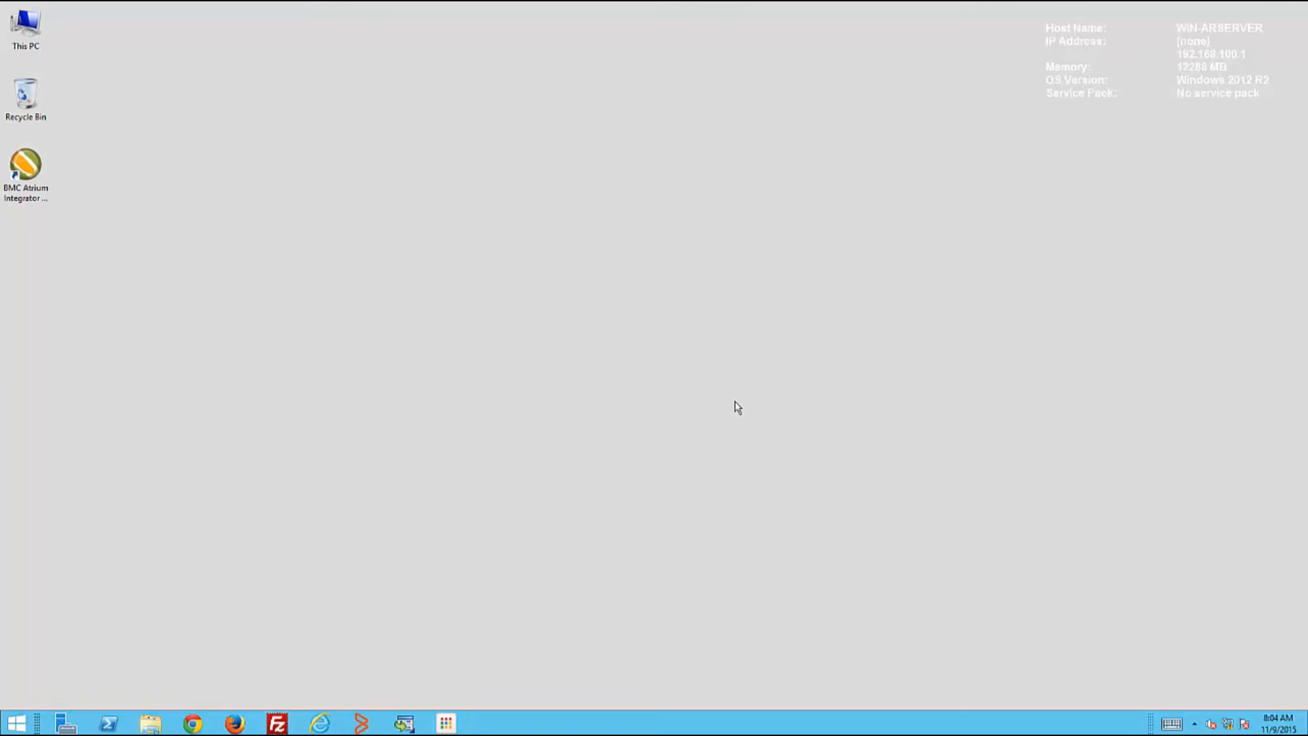
mouse_move(701, 418)
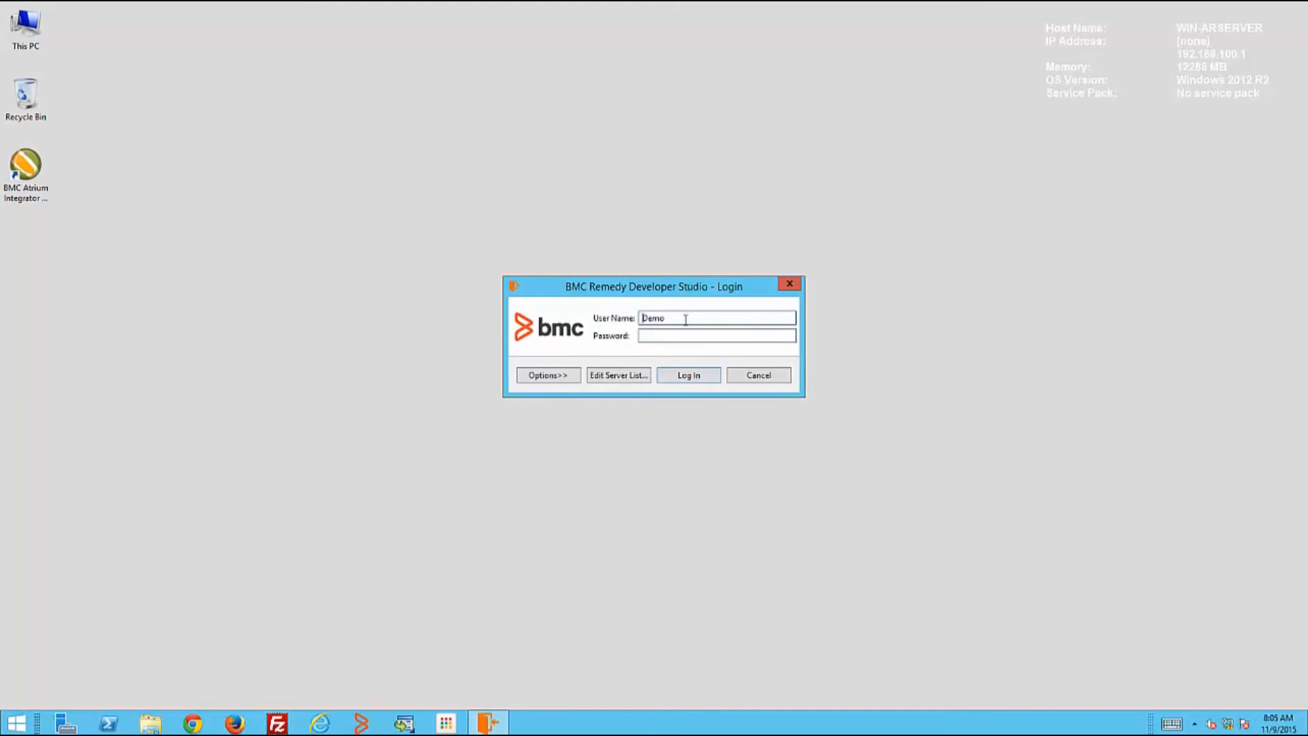
text(d)
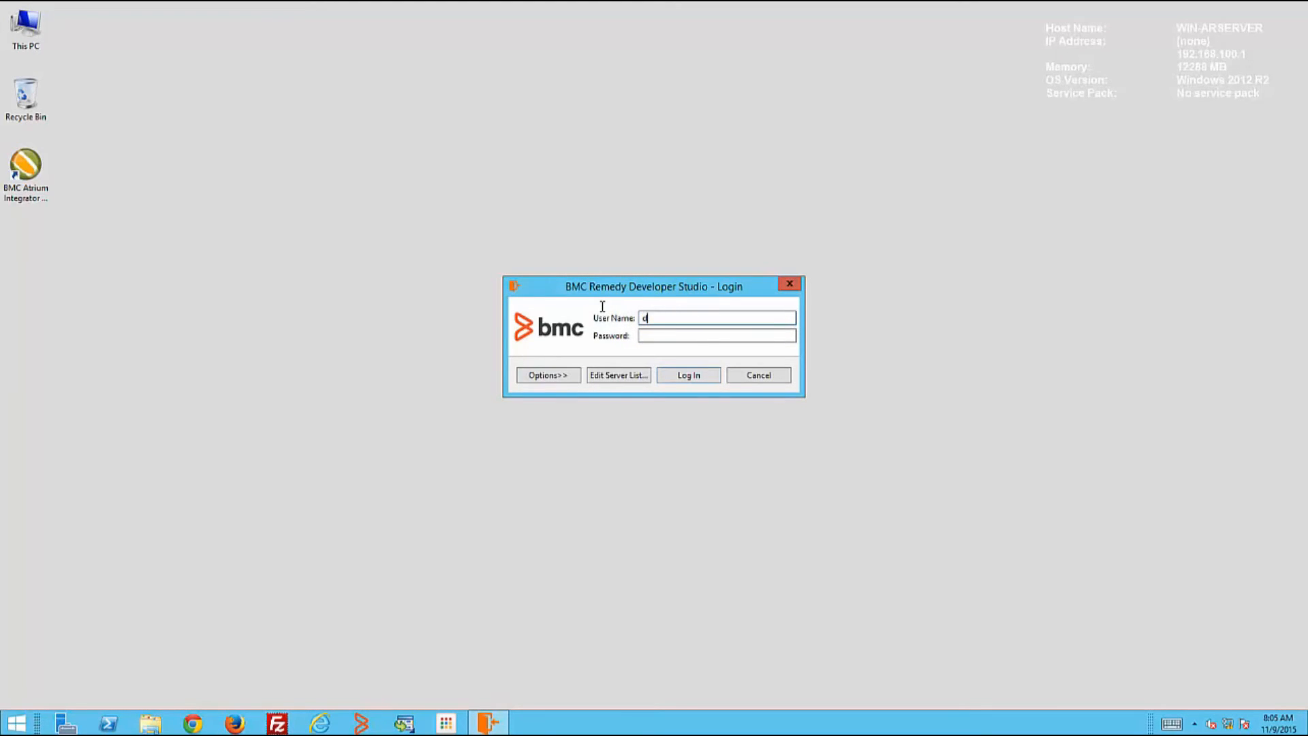
text(developer)
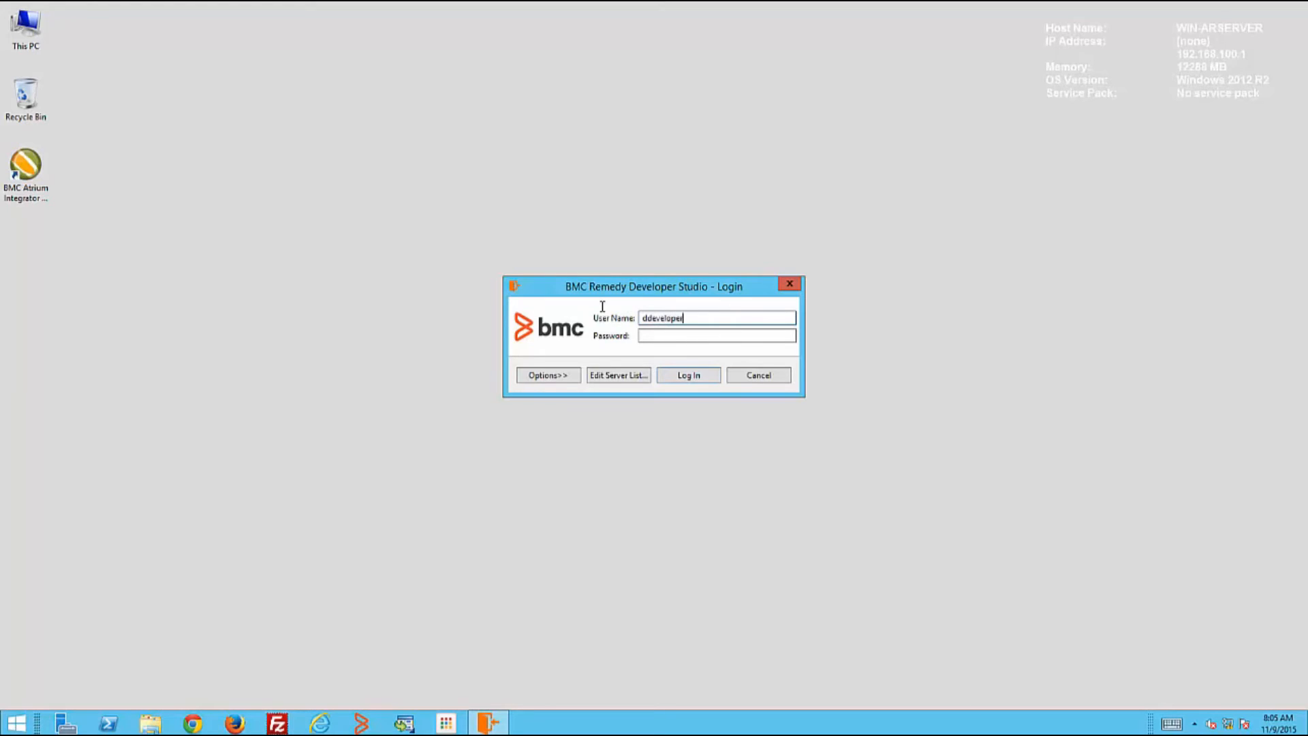
click(716, 336)
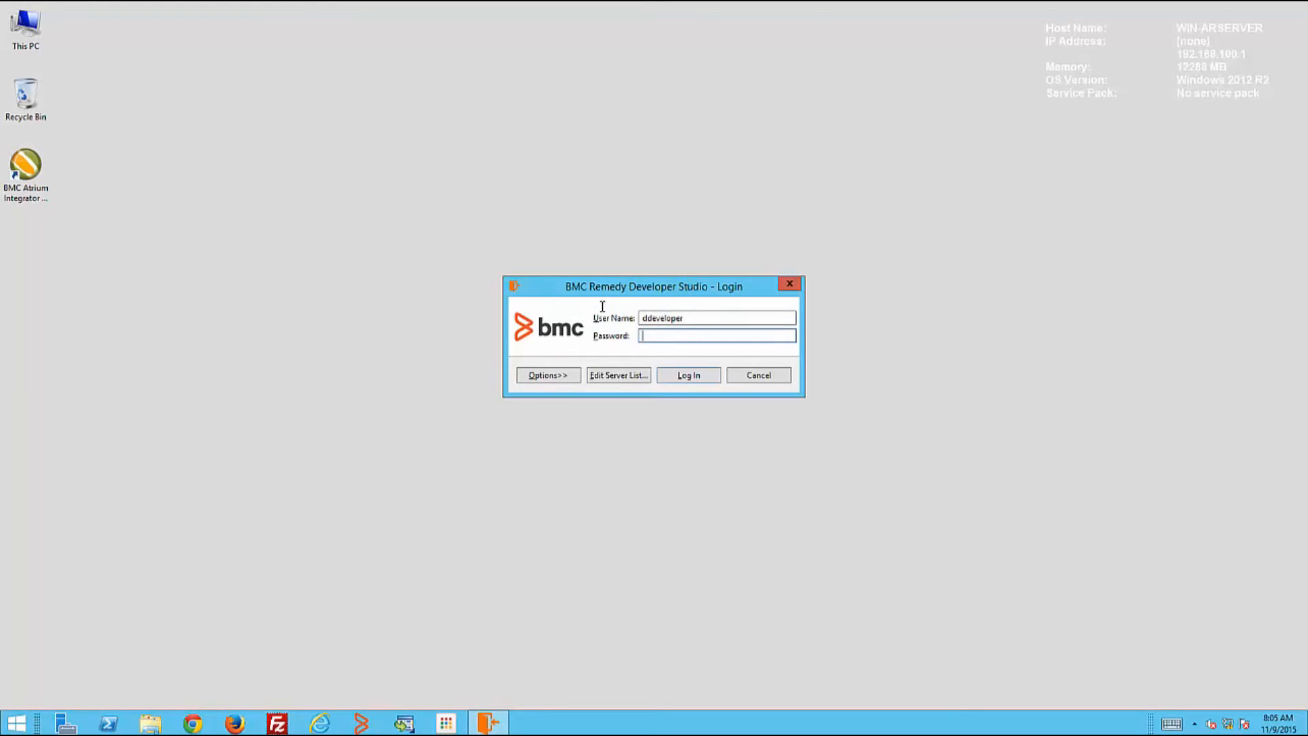
text(password)
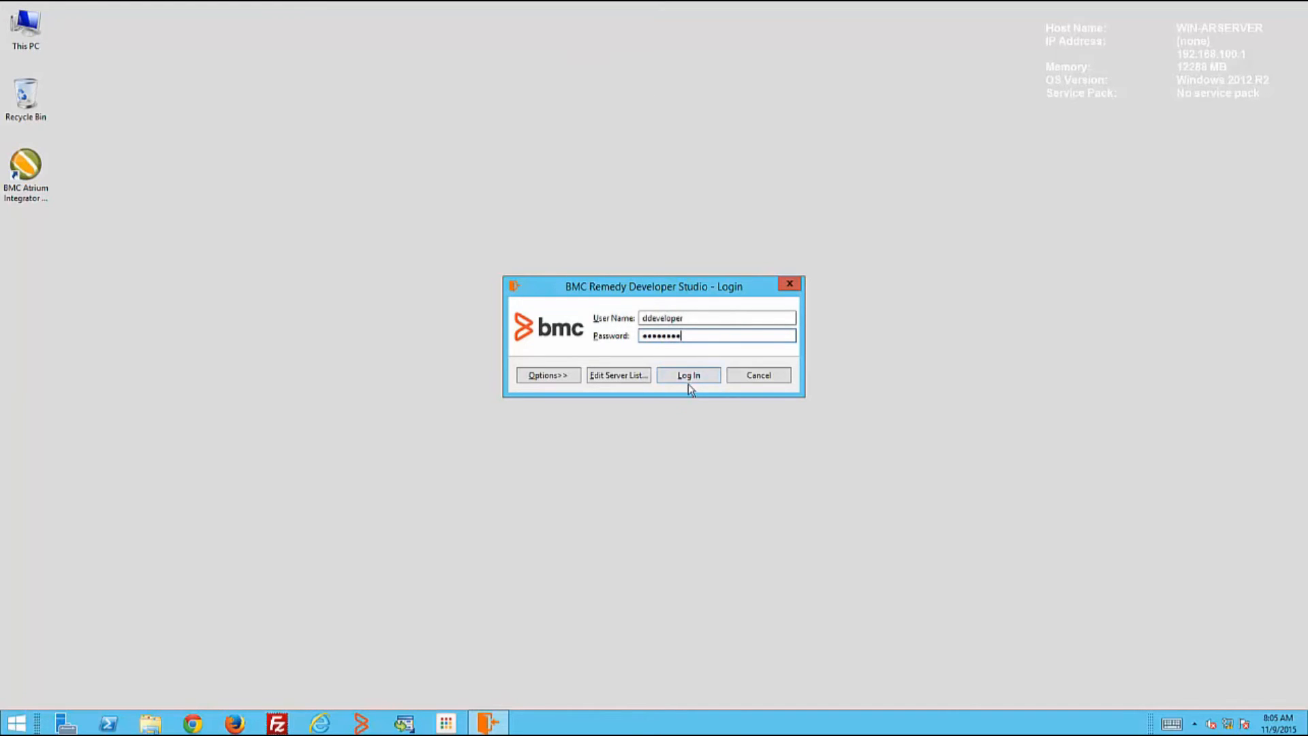
click(687, 374)
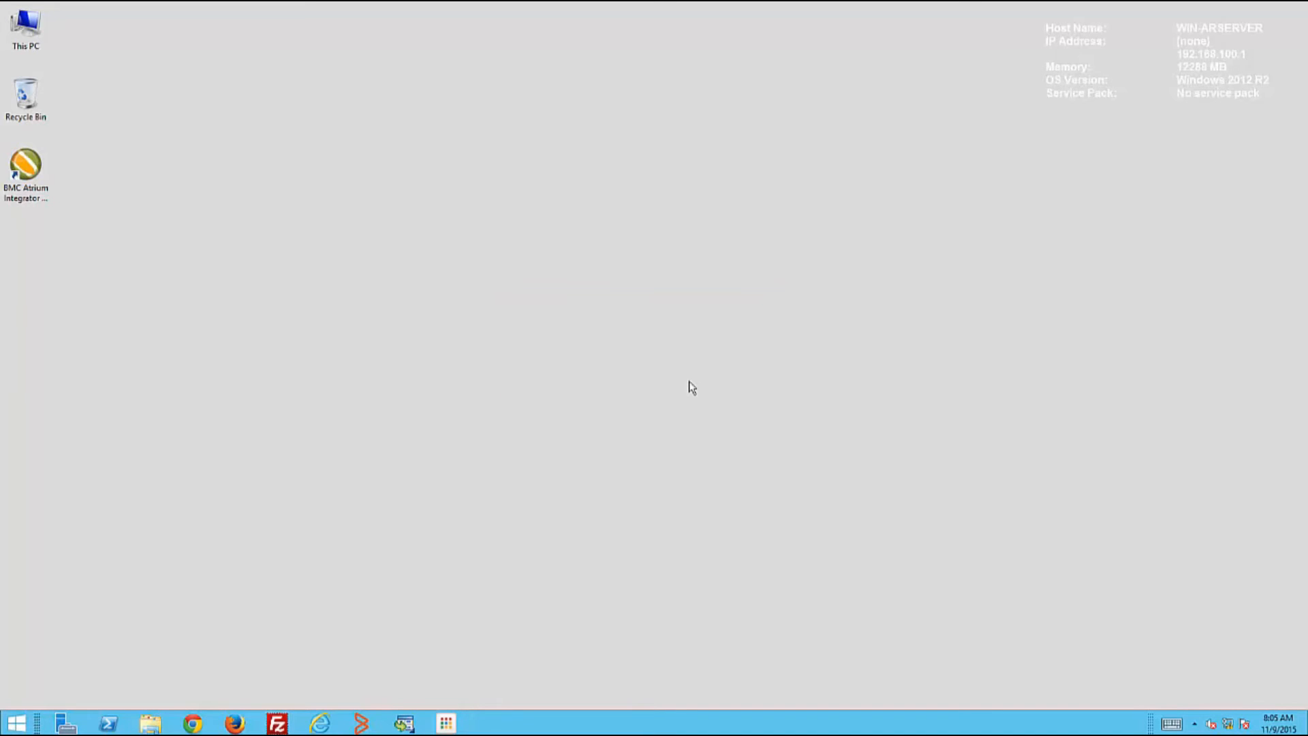
mouse_move(699, 384)
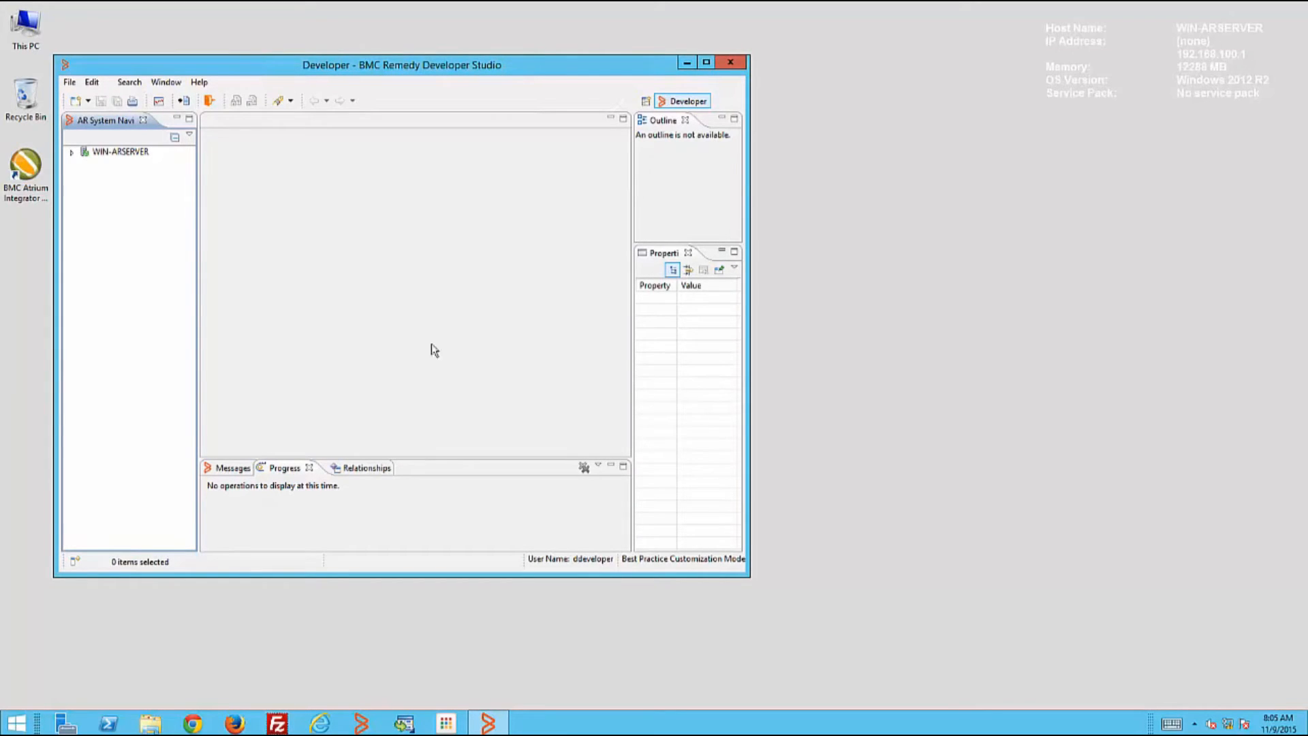
Try Base Development mode, dismiss the ARERR 5331 overlay-group error, and exit Developer Studio
click(70, 82)
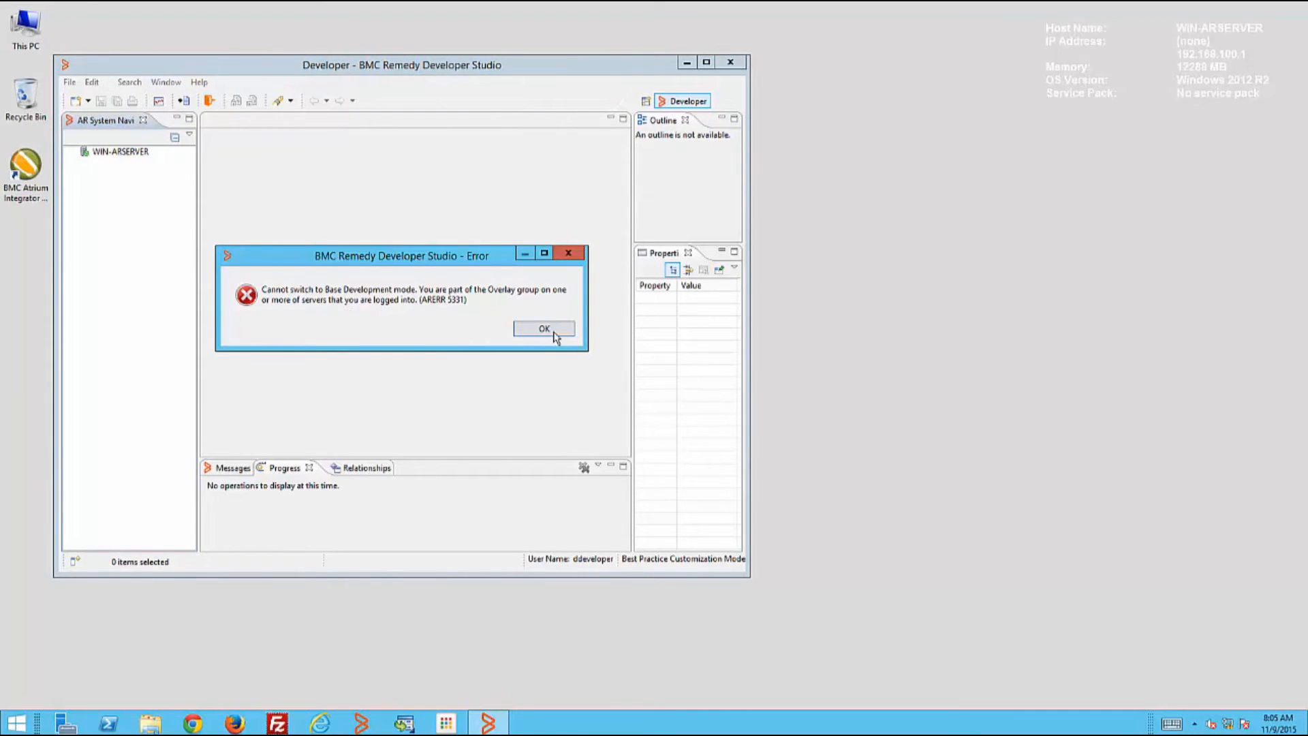
click(544, 328)
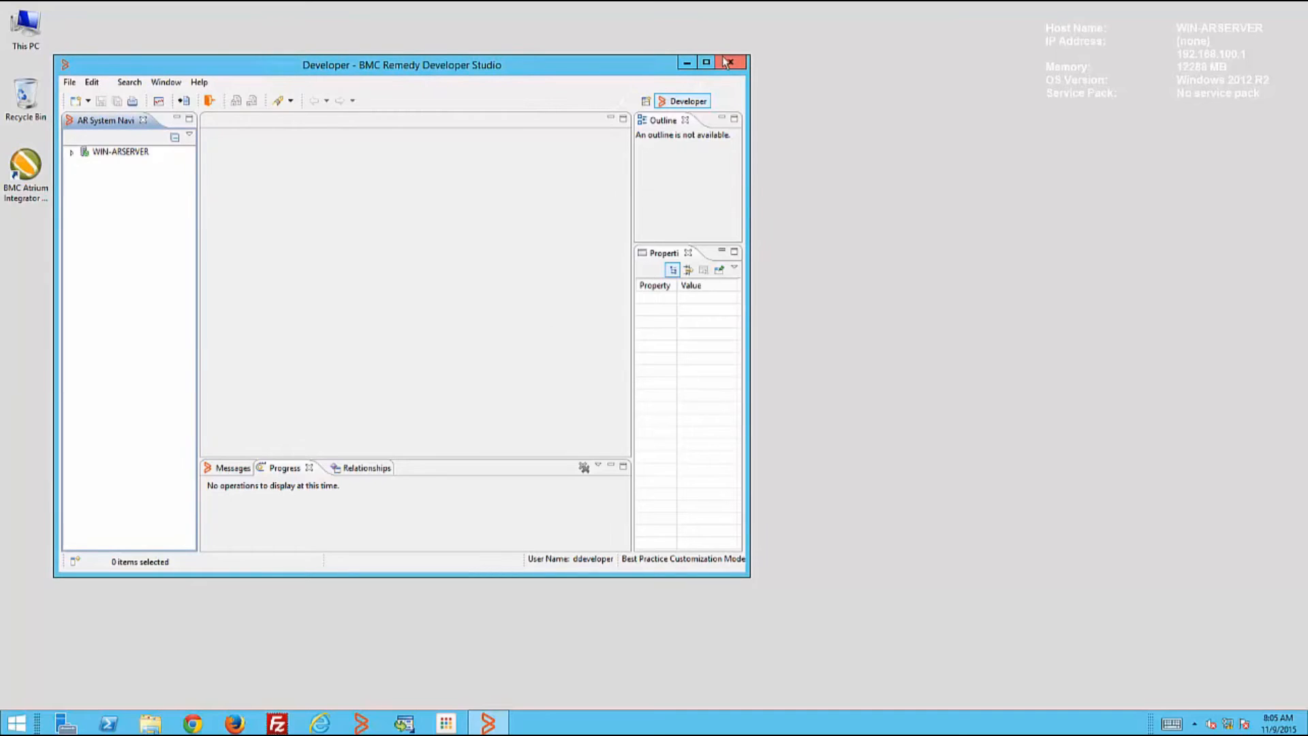
click(730, 63)
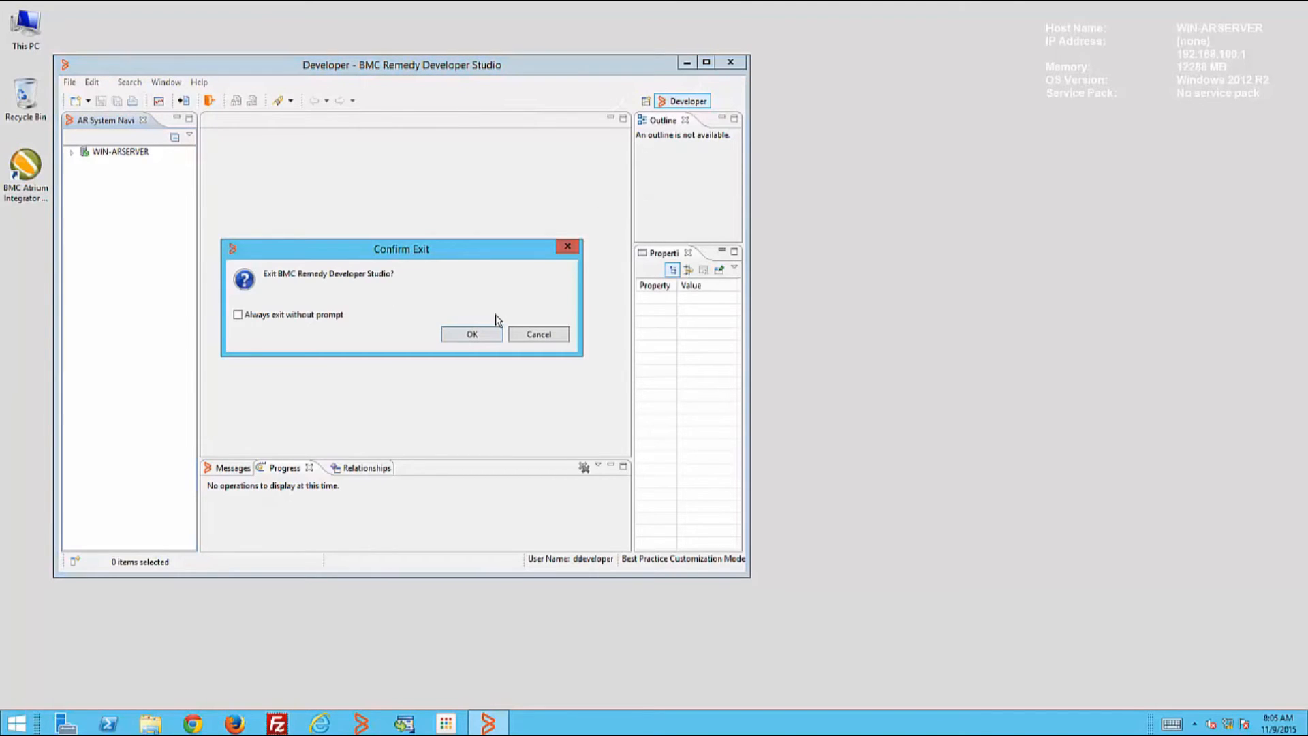
click(471, 334)
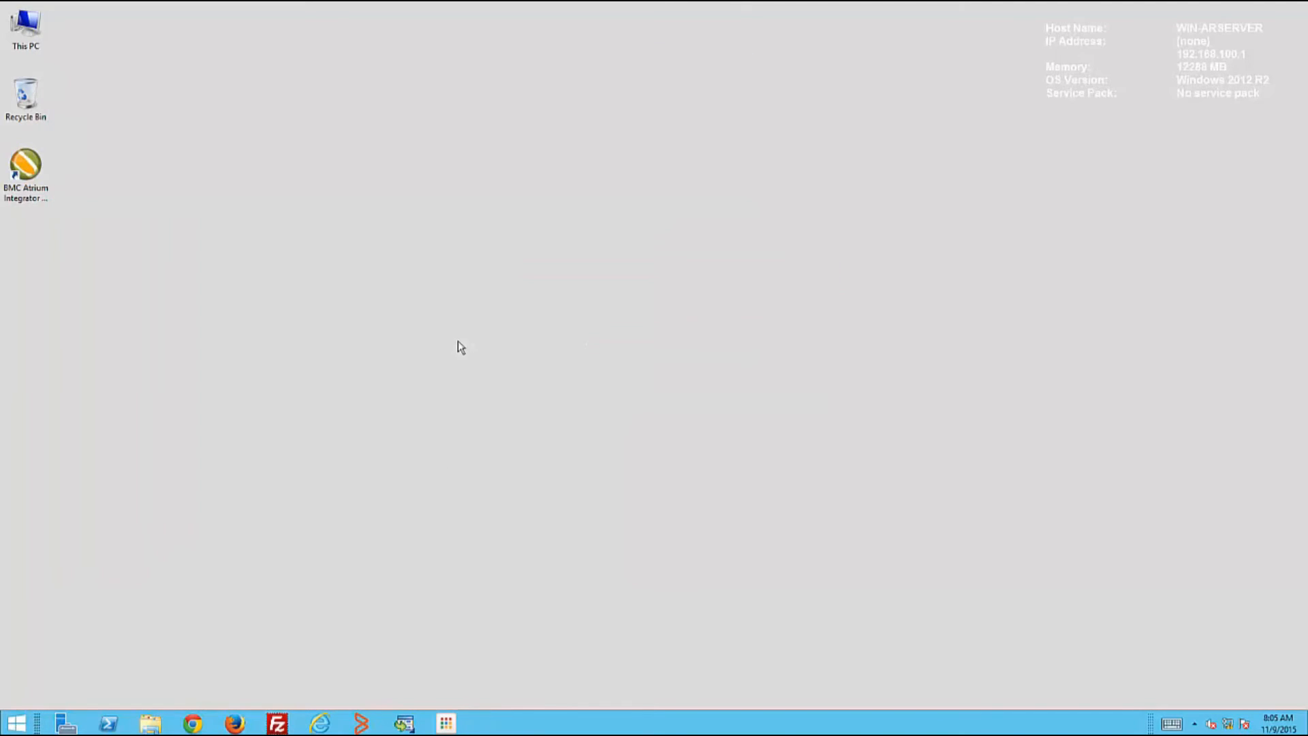
Log in to the Mid Tier page as ddeveloper with the password
click(319, 723)
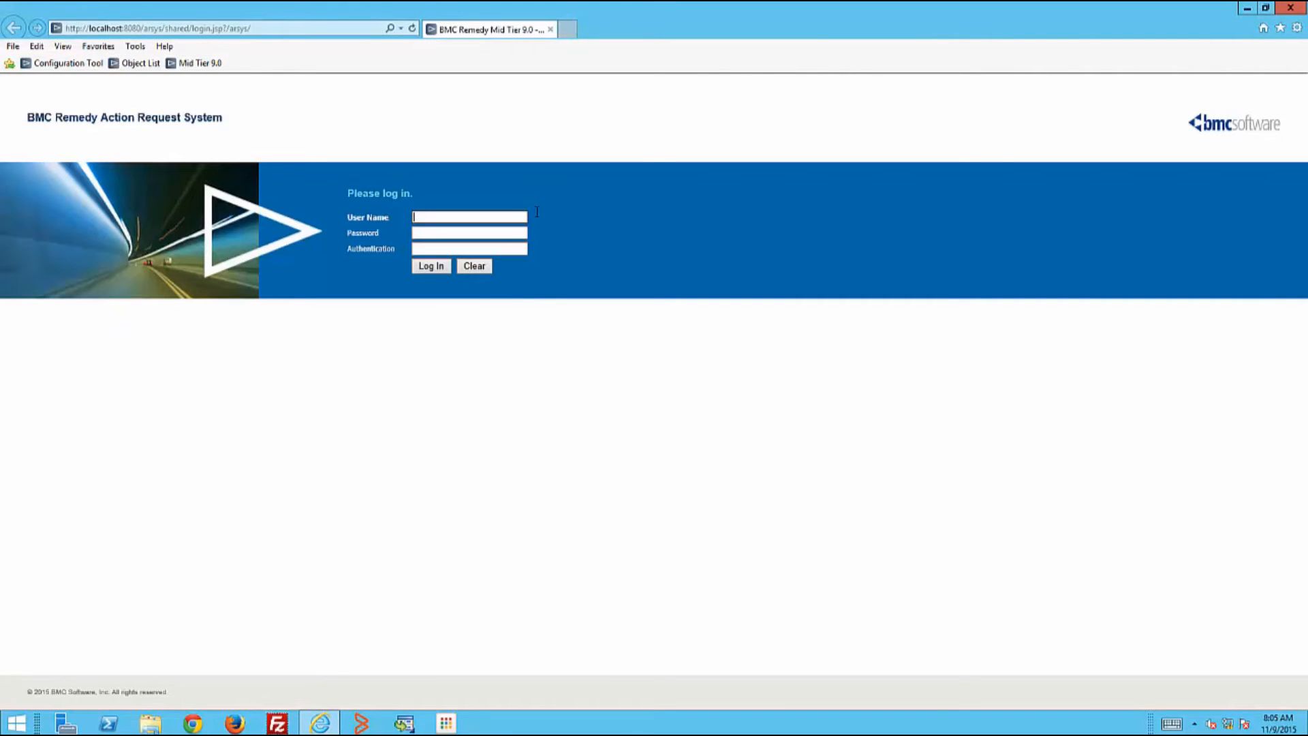
text(ddeveloper)
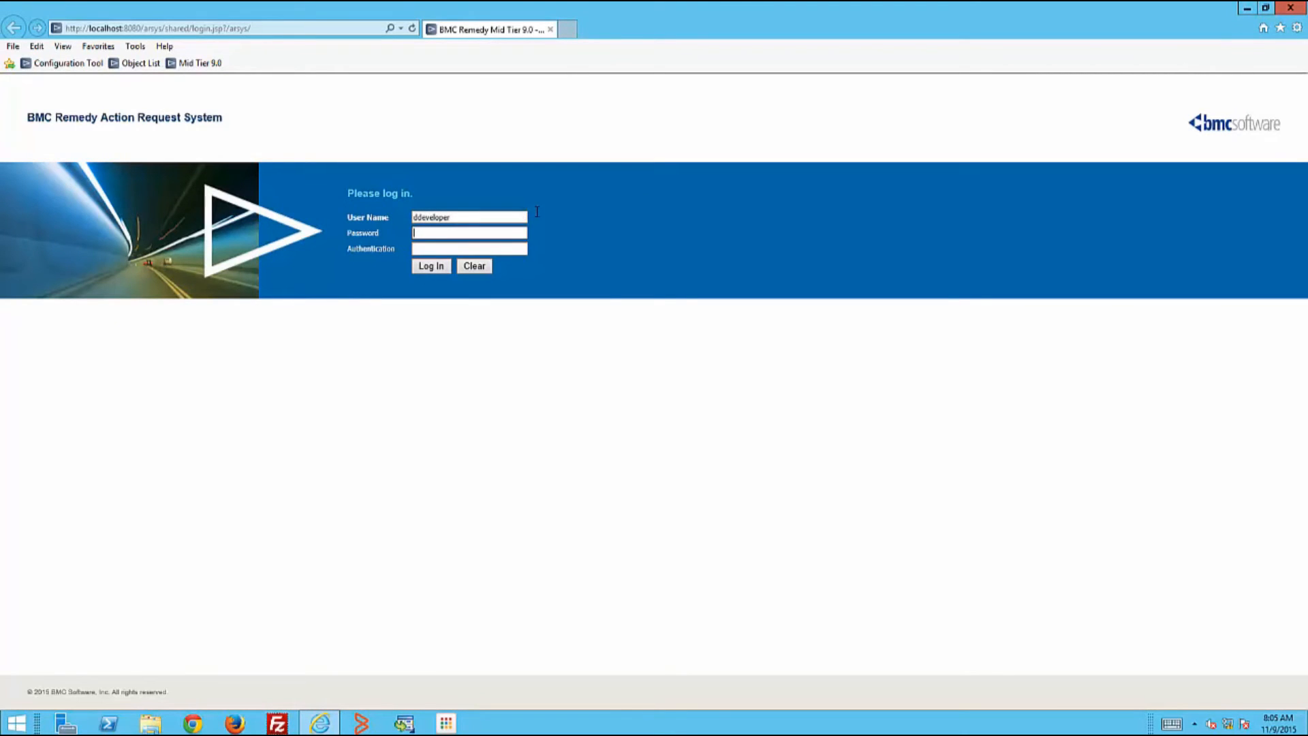
text(password)
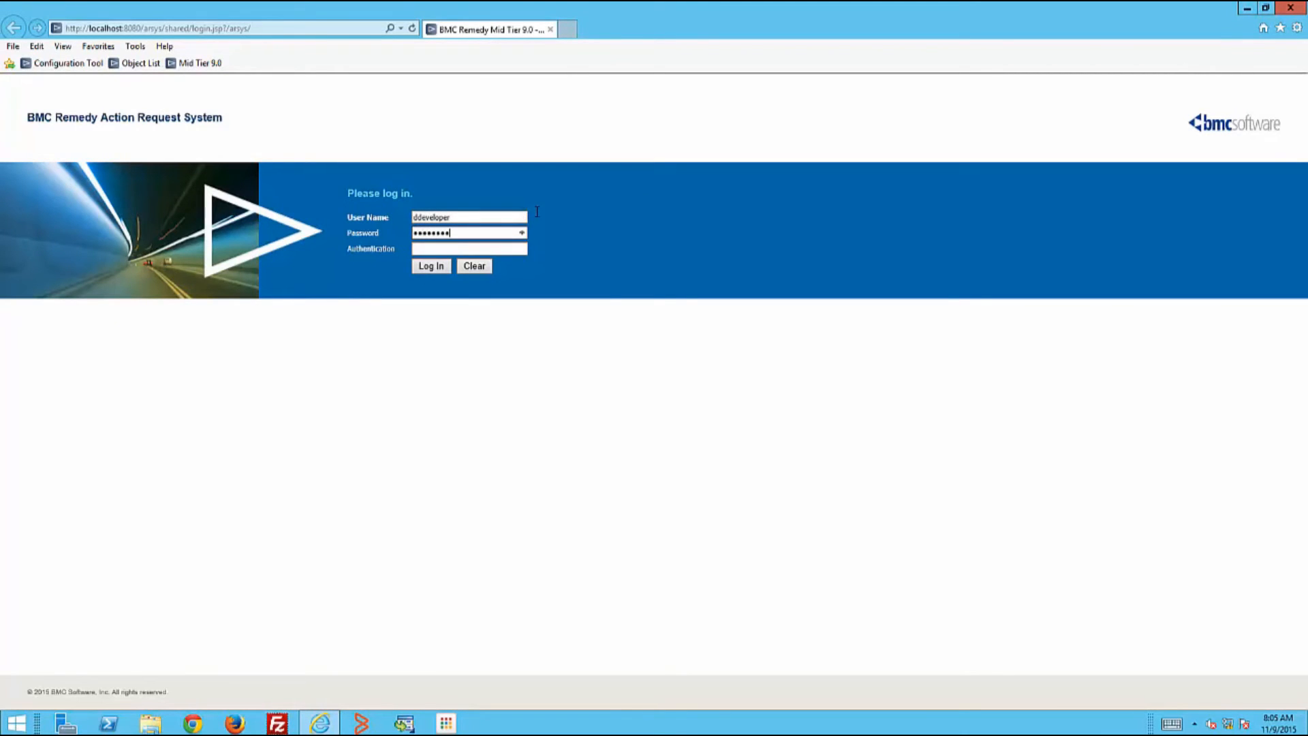
click(430, 265)
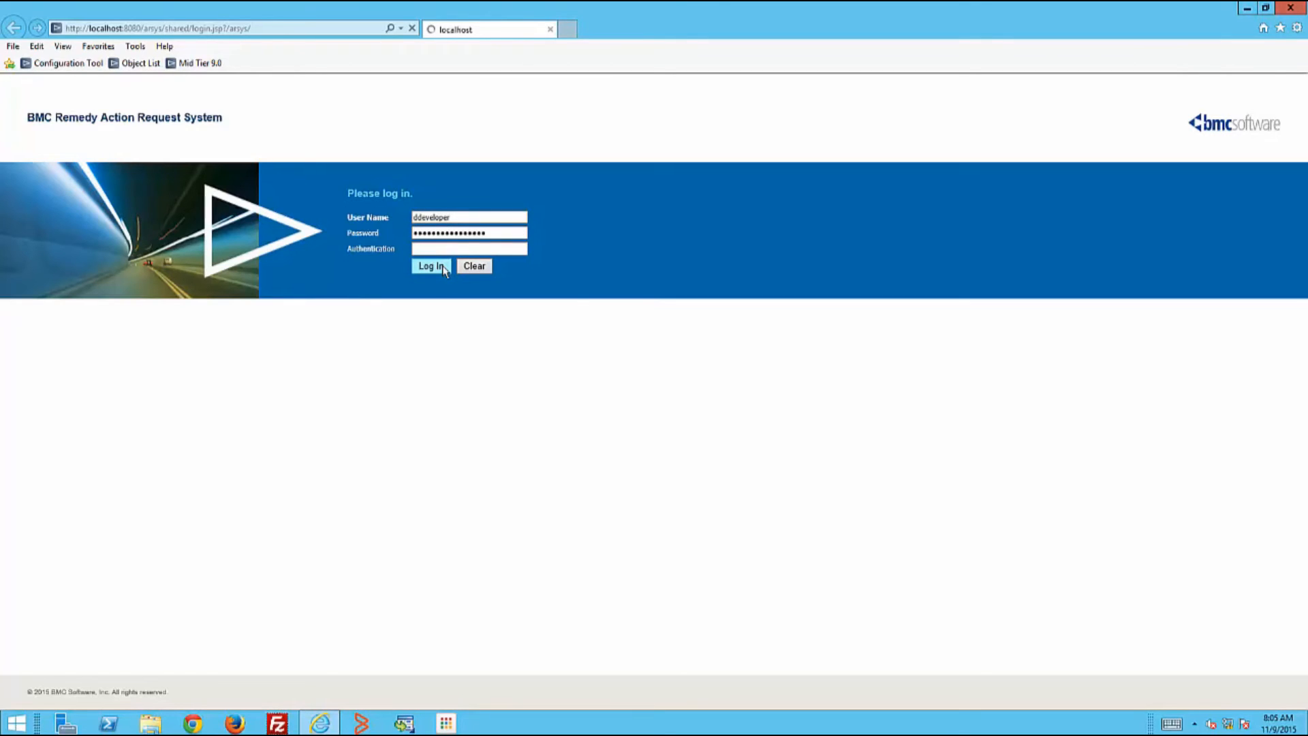
click(431, 265)
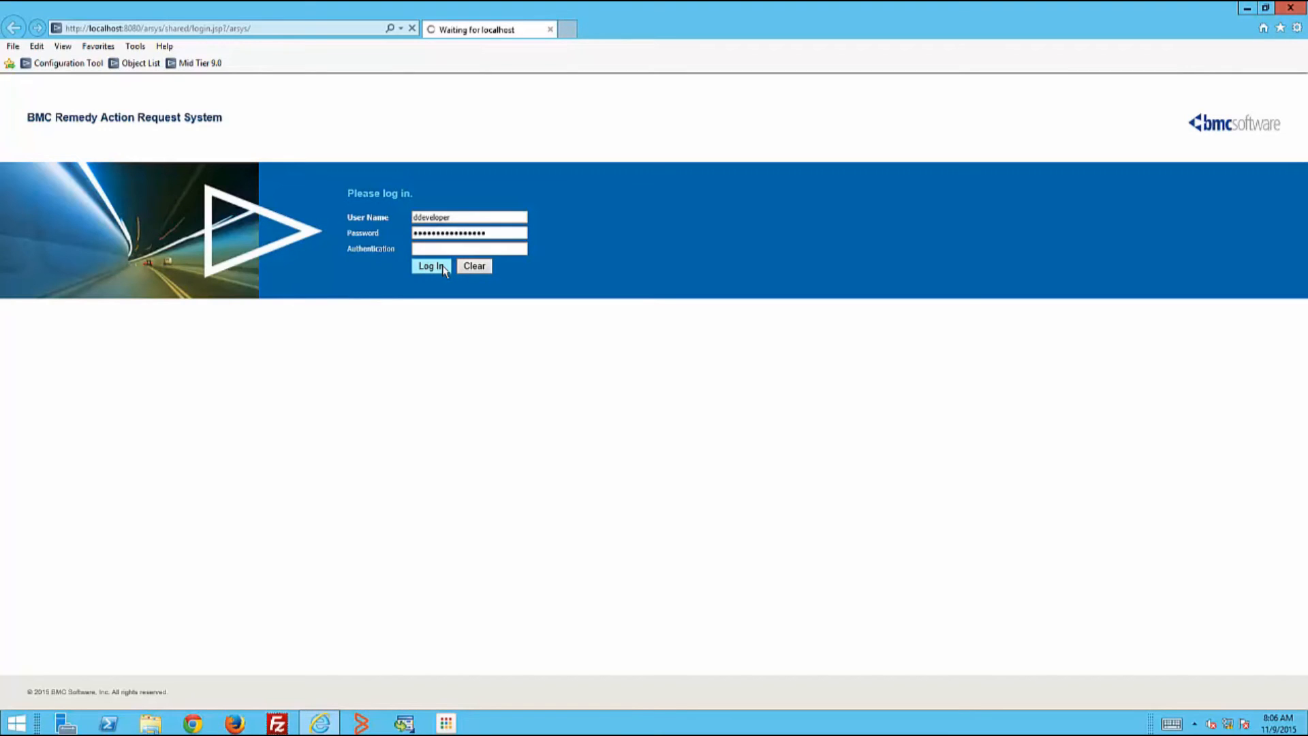
click(432, 266)
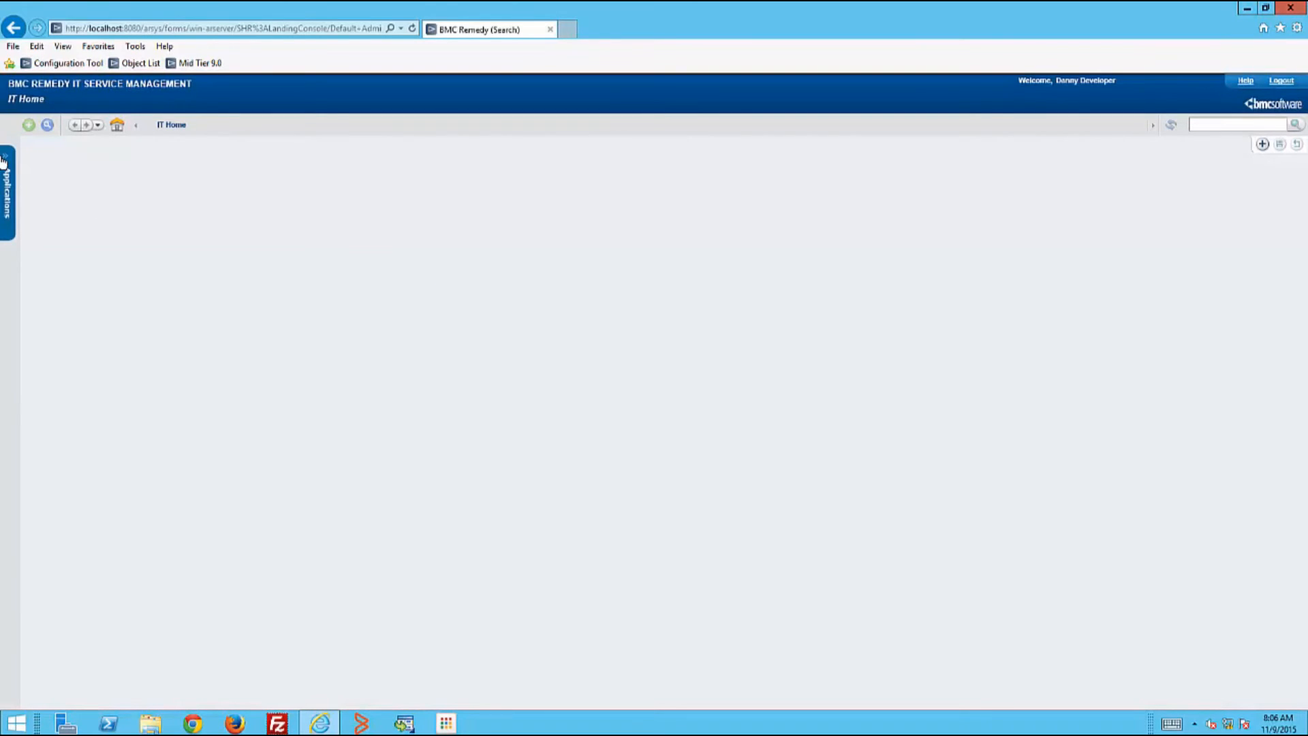
From the Applications list, launch AR System Administration Console under AR System Administration
click(6, 188)
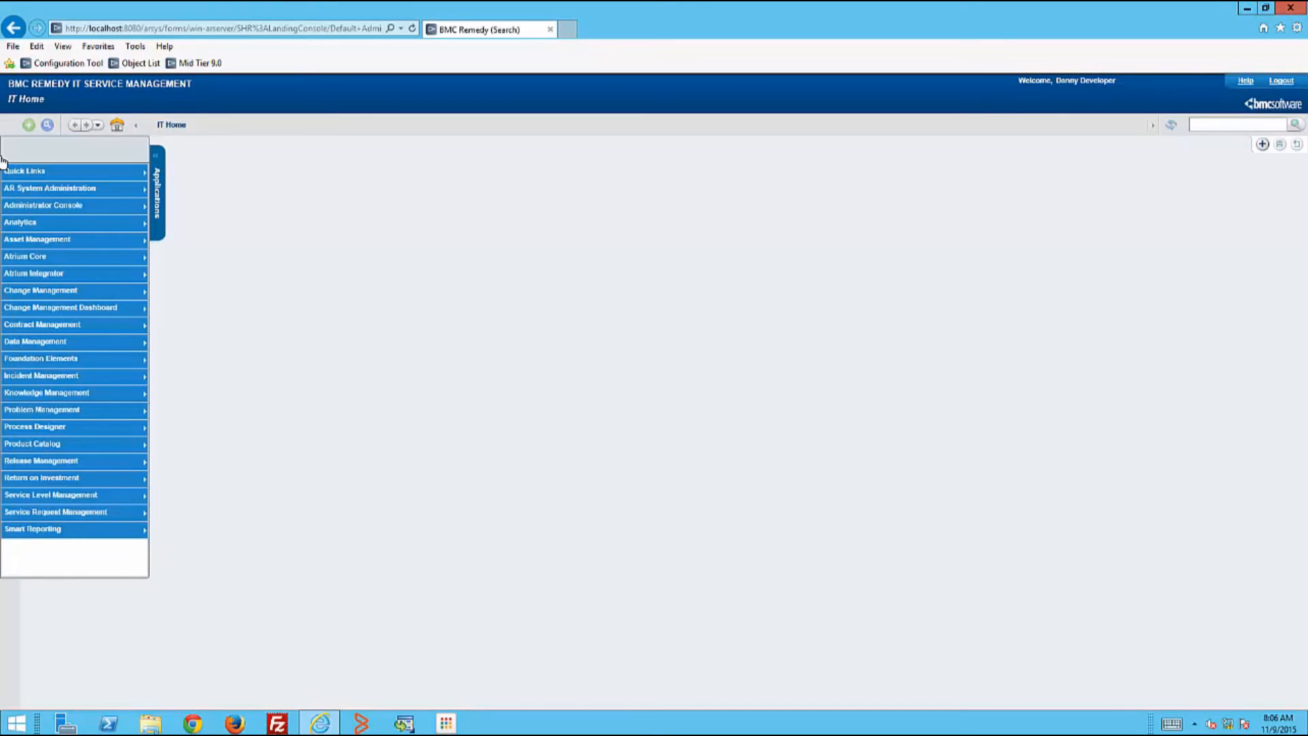
mouse_move(58, 188)
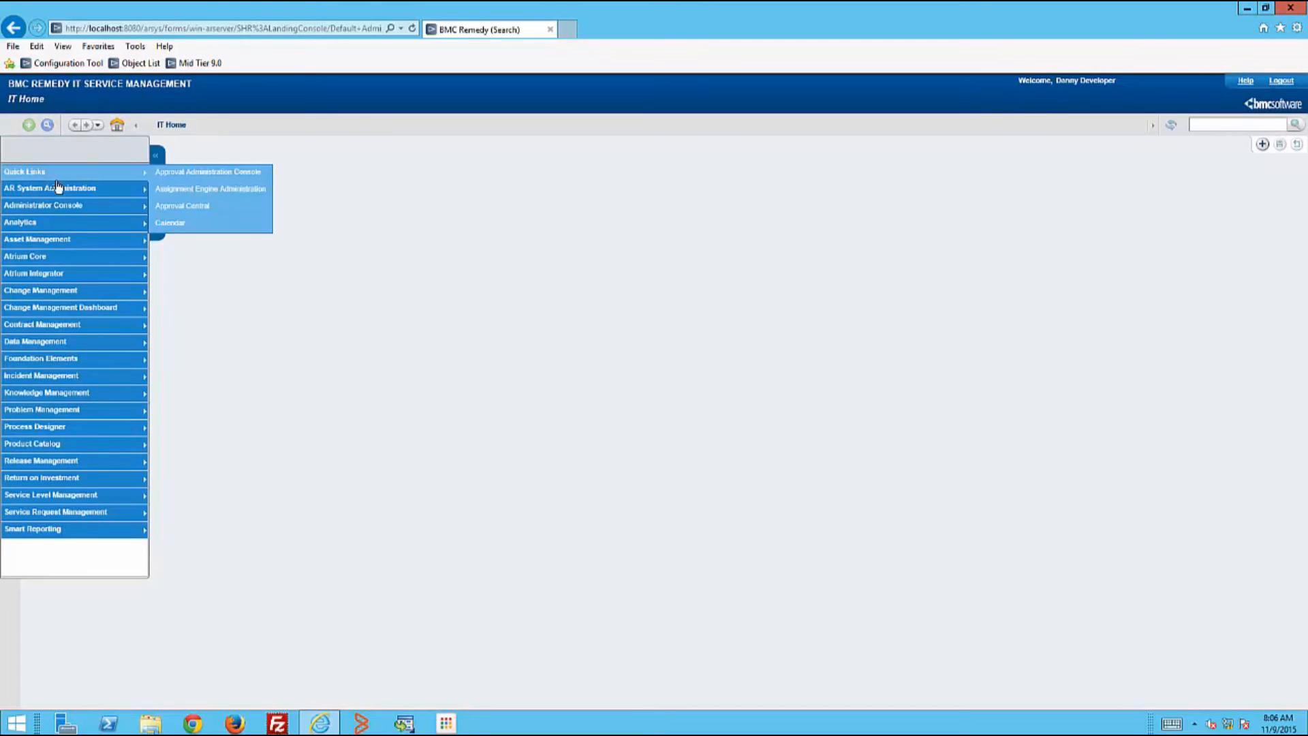
mouse_move(50, 189)
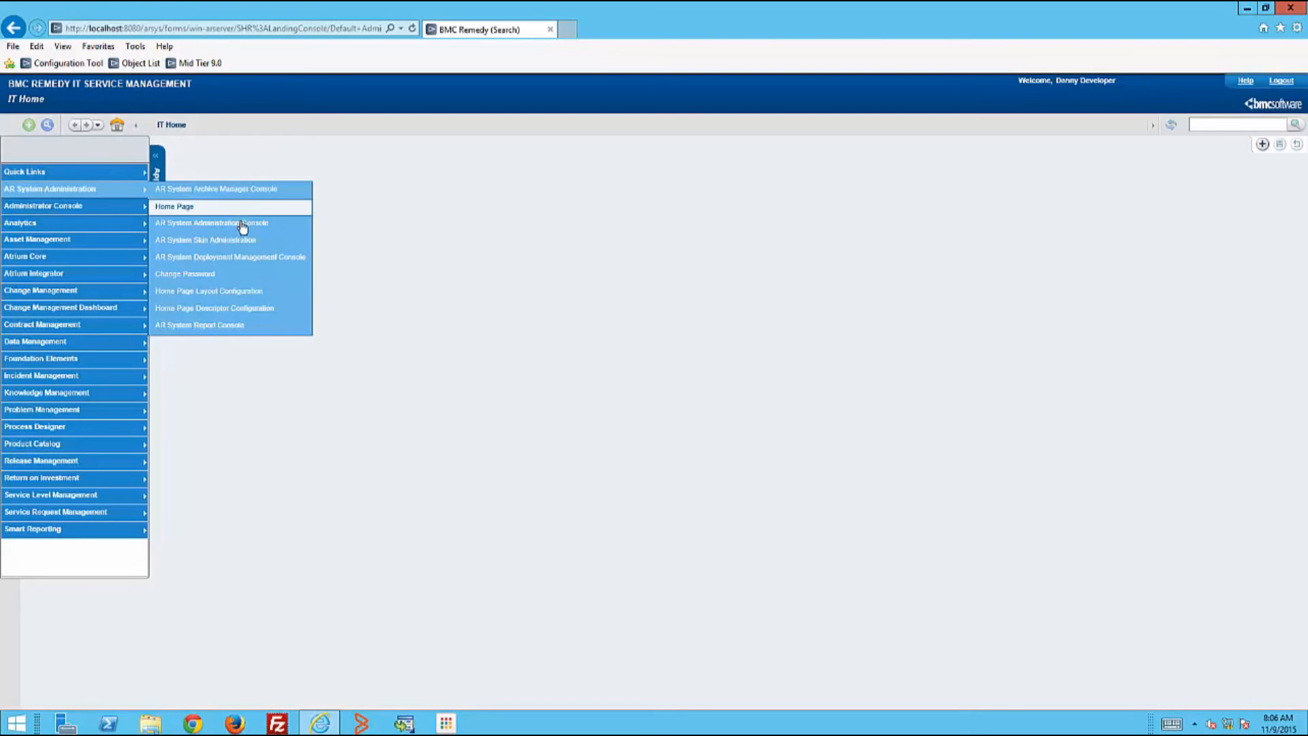
click(211, 223)
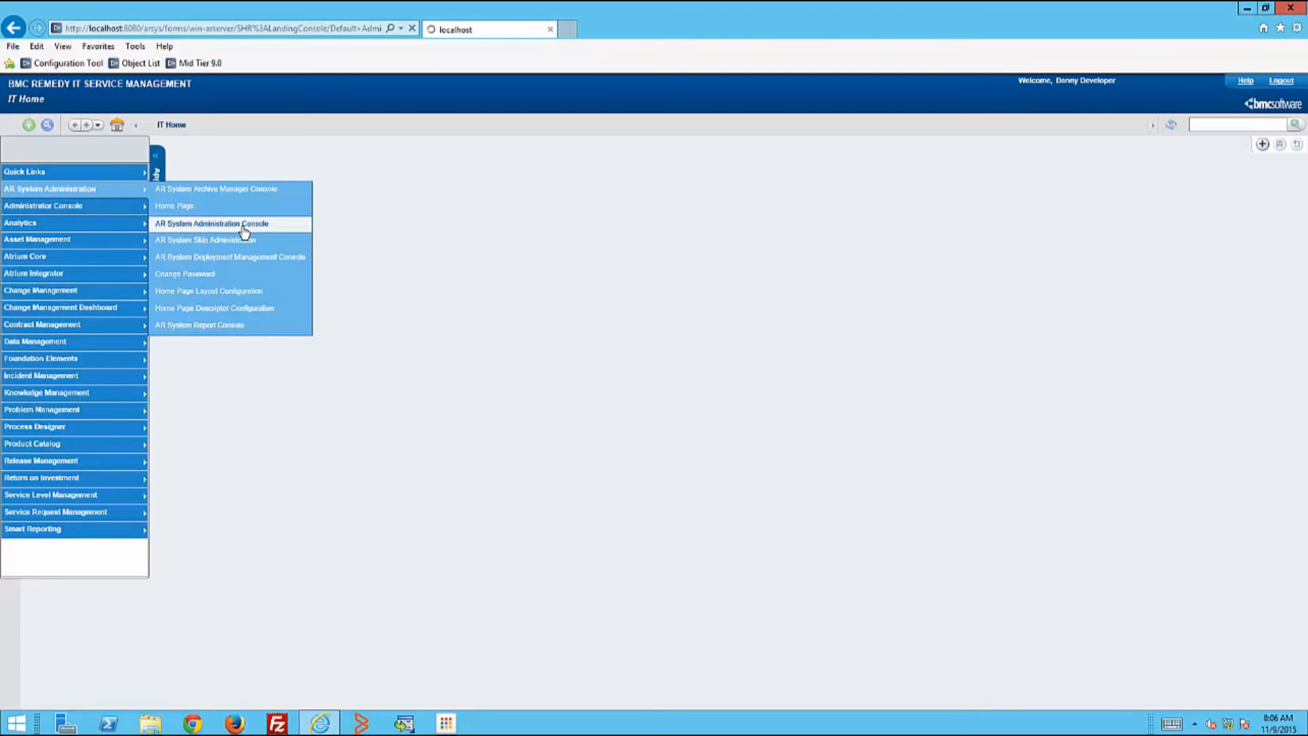
click(212, 223)
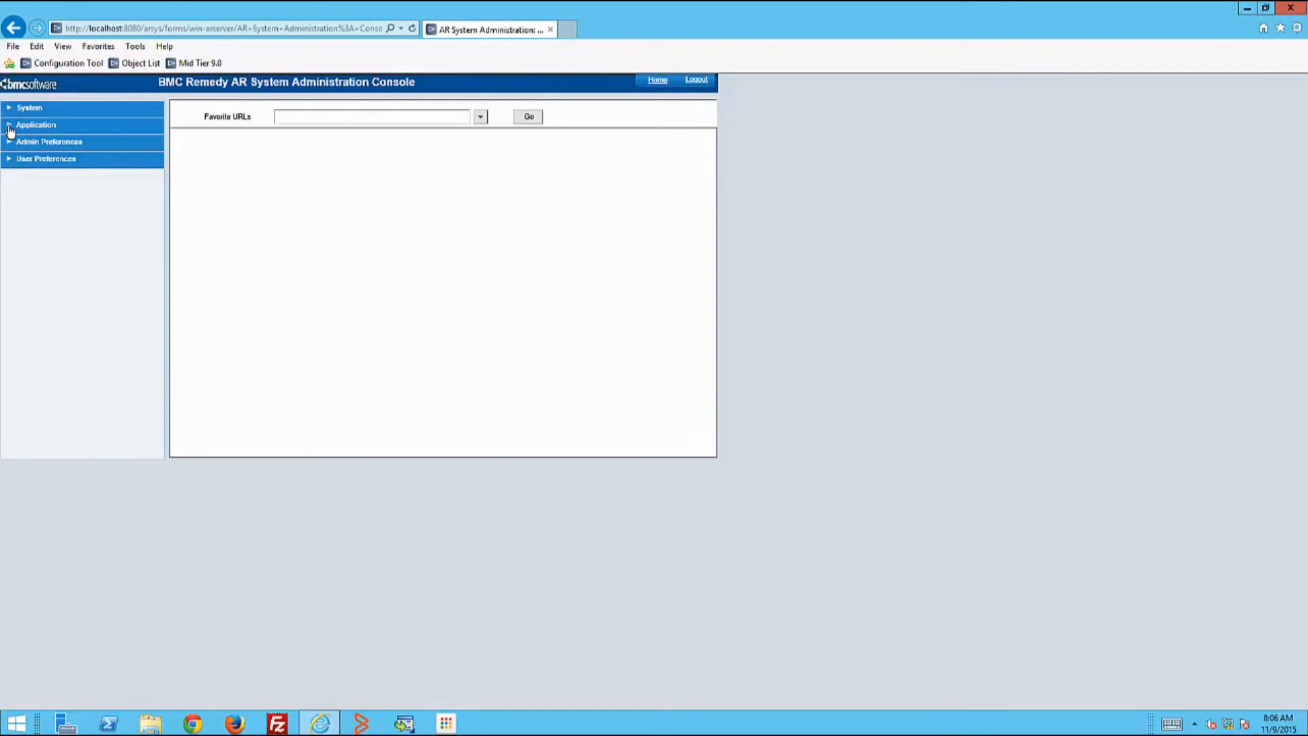
Expand the console's Application section and open the User form in search mode
click(37, 124)
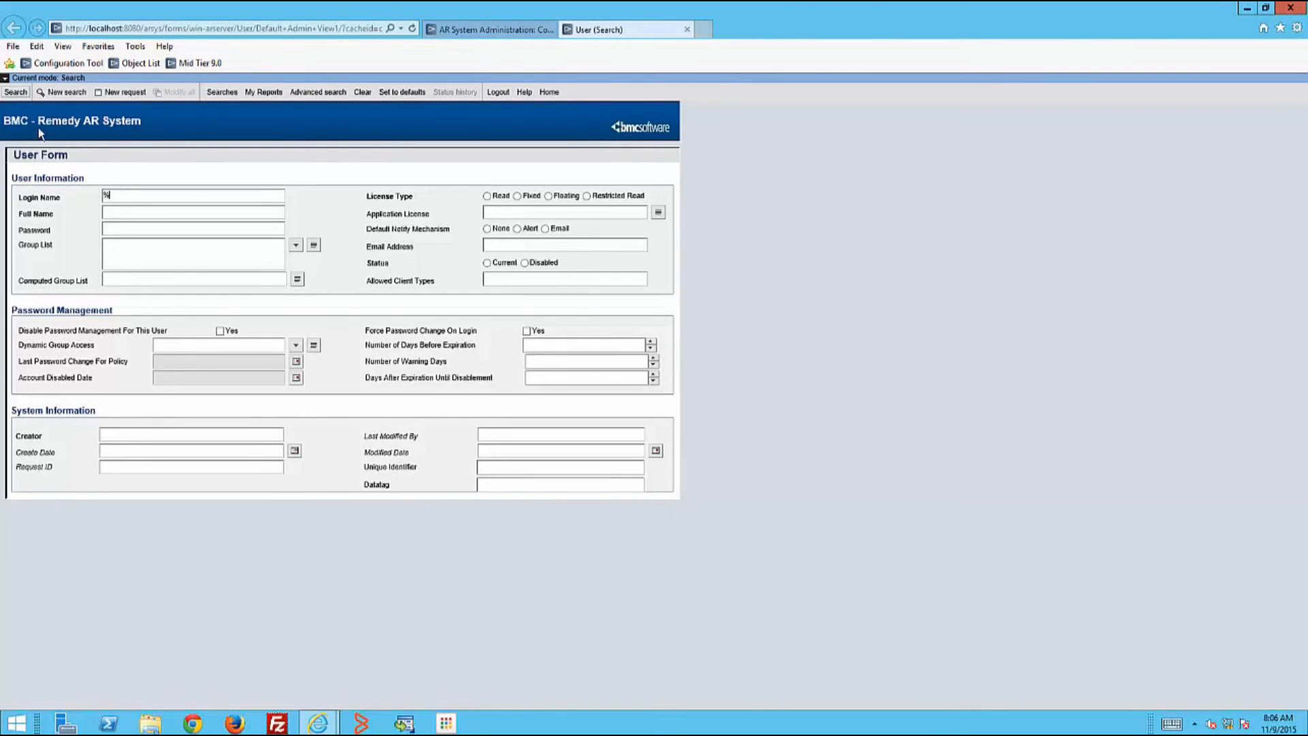
click(14, 92)
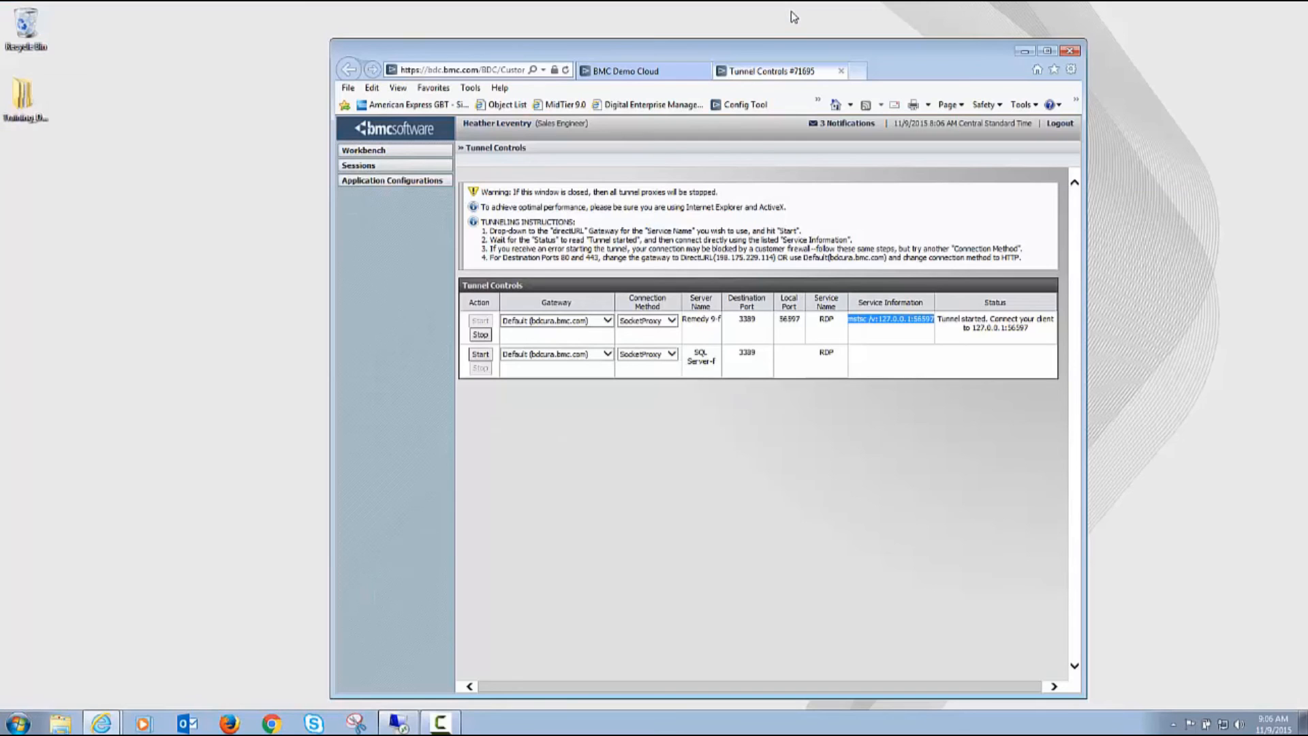
mouse_move(854, 715)
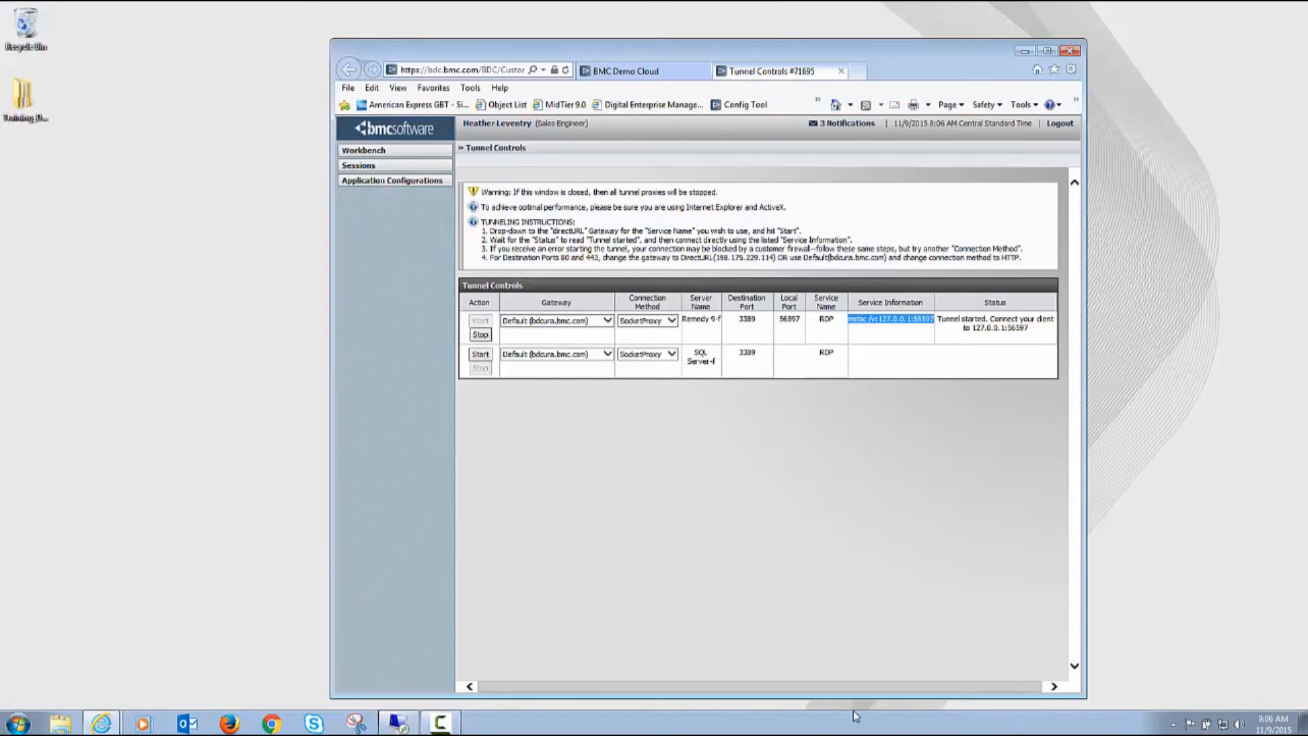